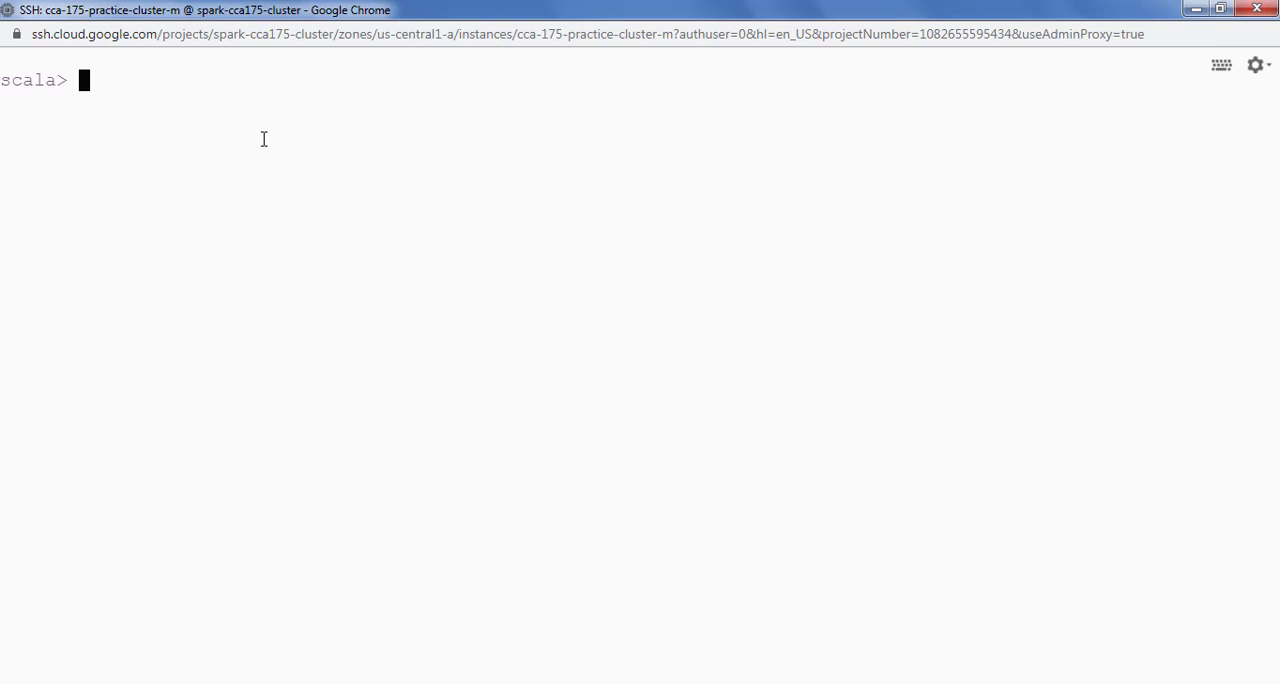
Run spark.catalog.listTables().show() to list the catalog's tables.
type("spark")
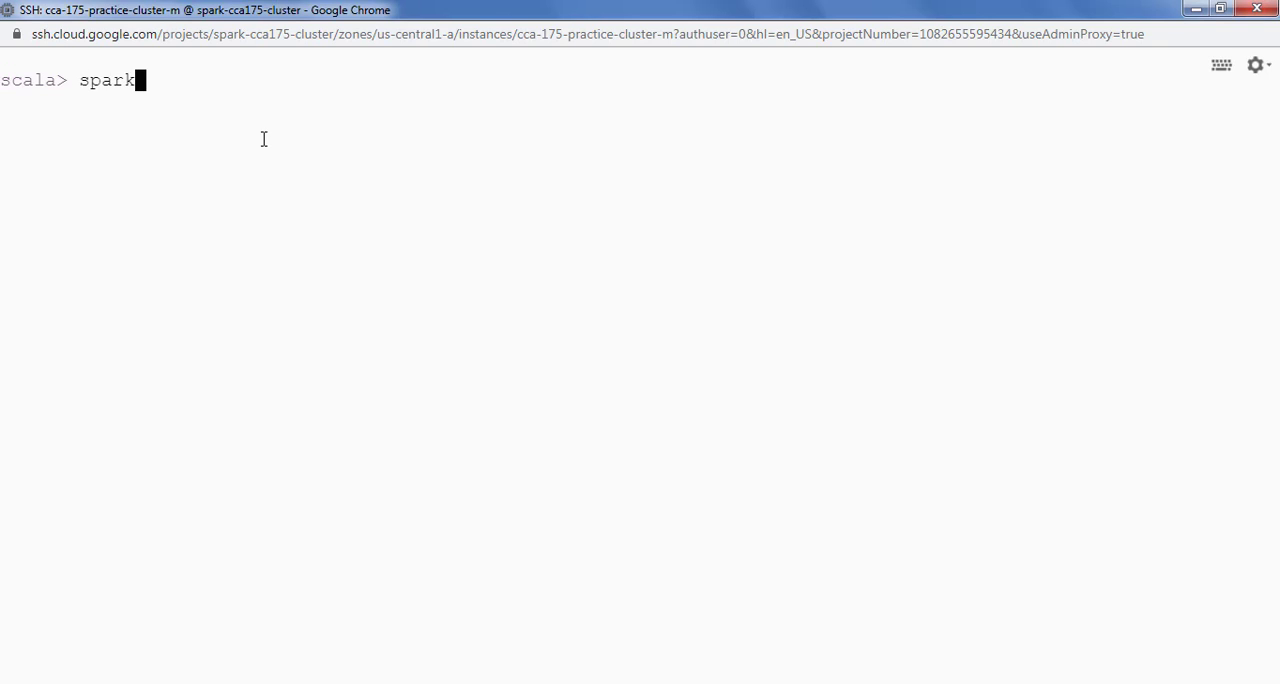
type(".")
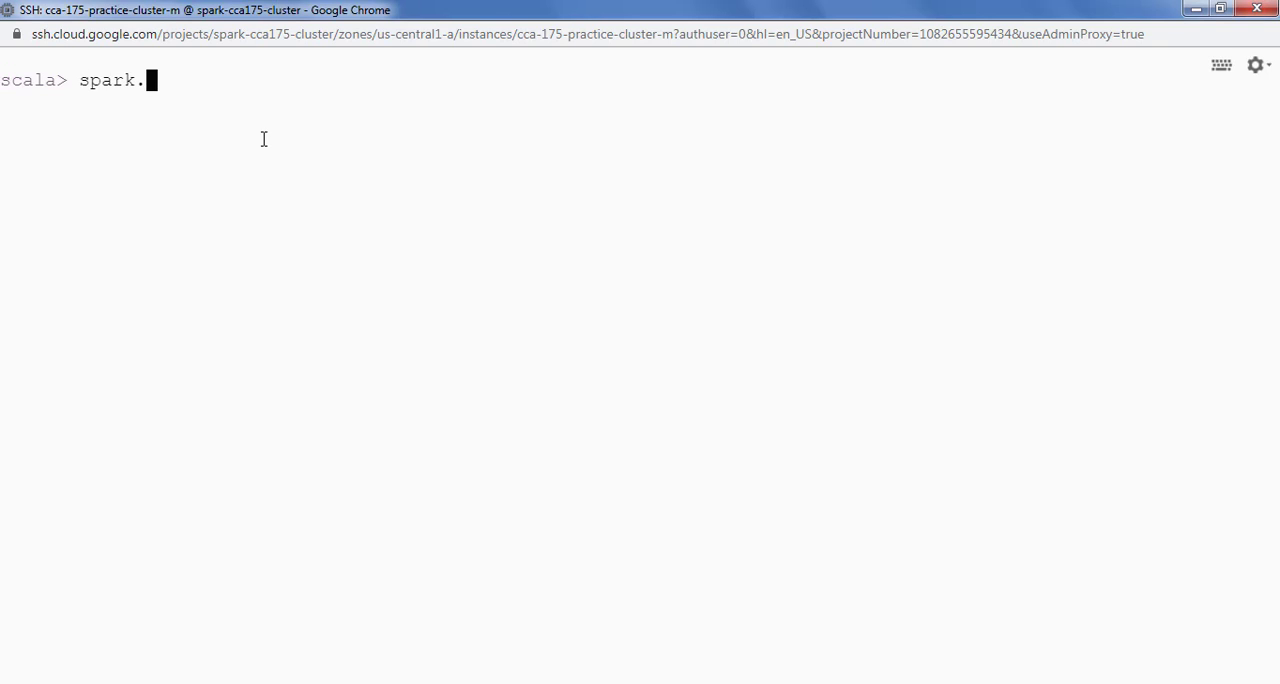
type("catalog")
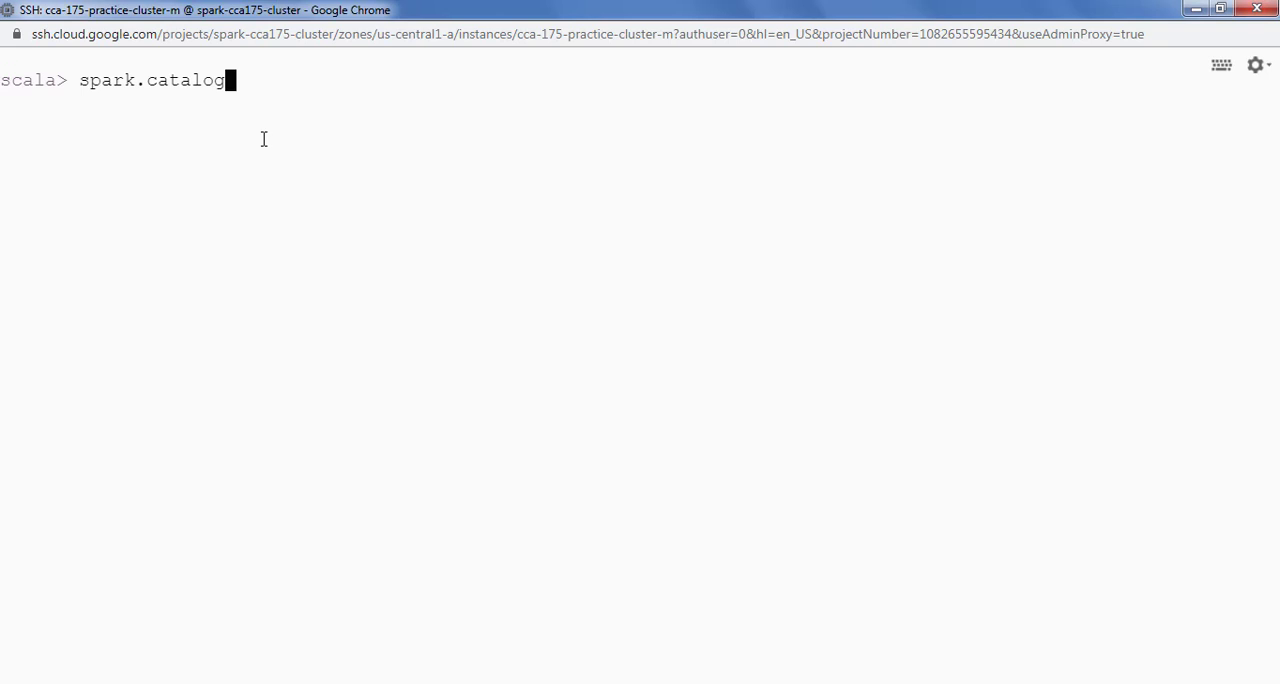
type(".listTa")
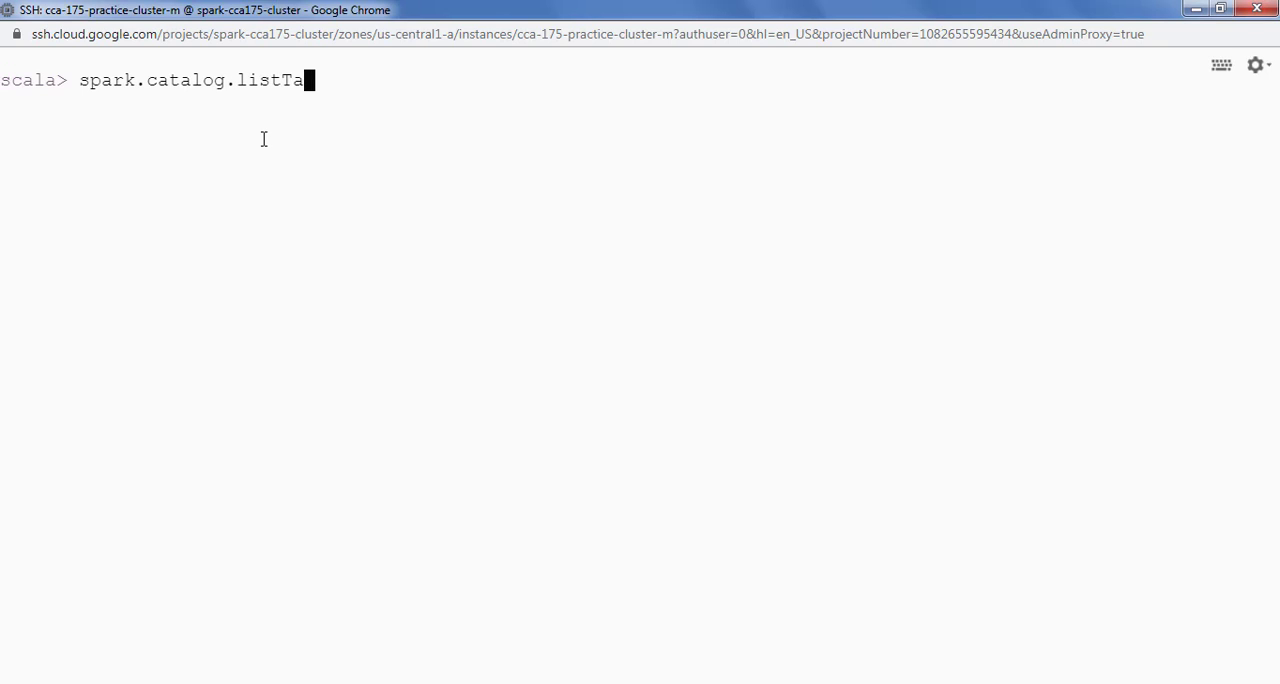
type("bles()")
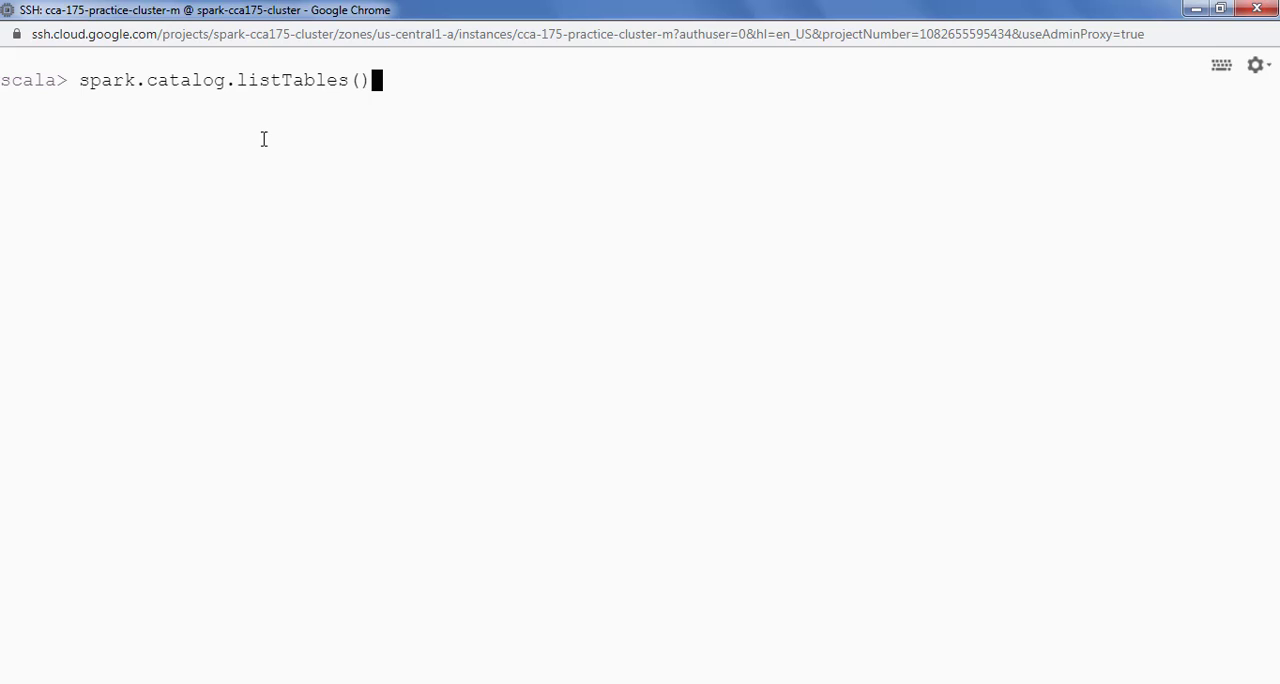
type(".sh")
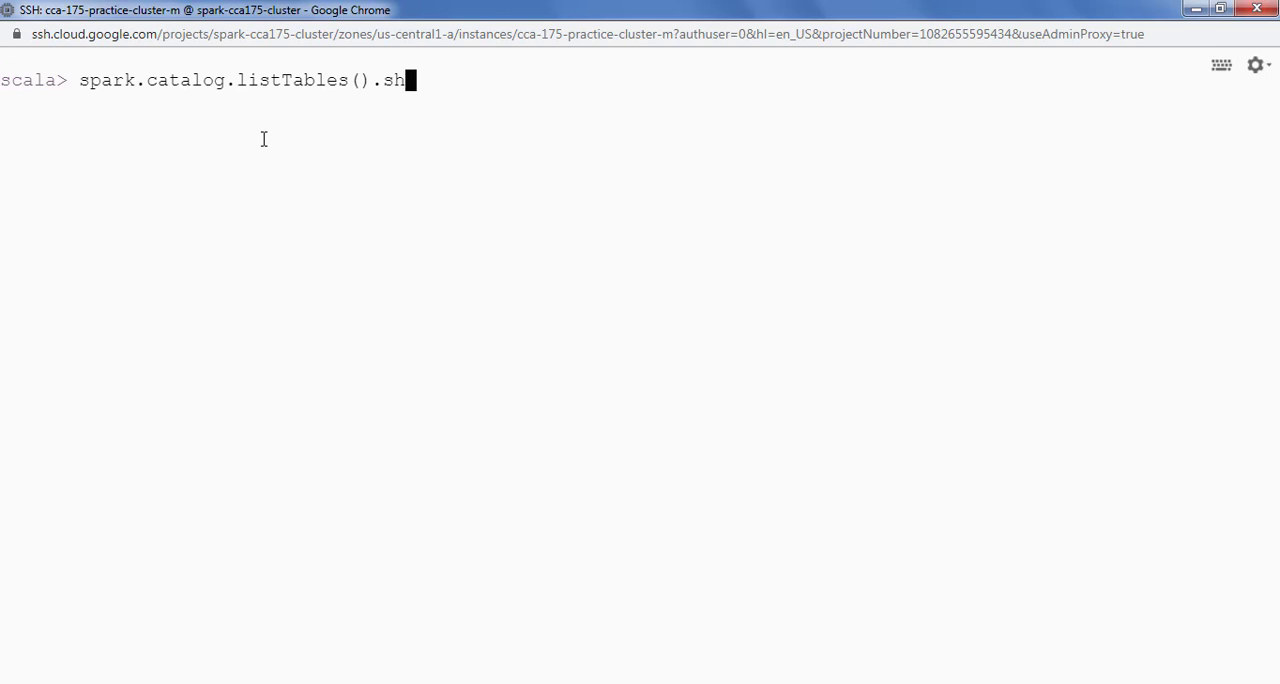
key("Return")
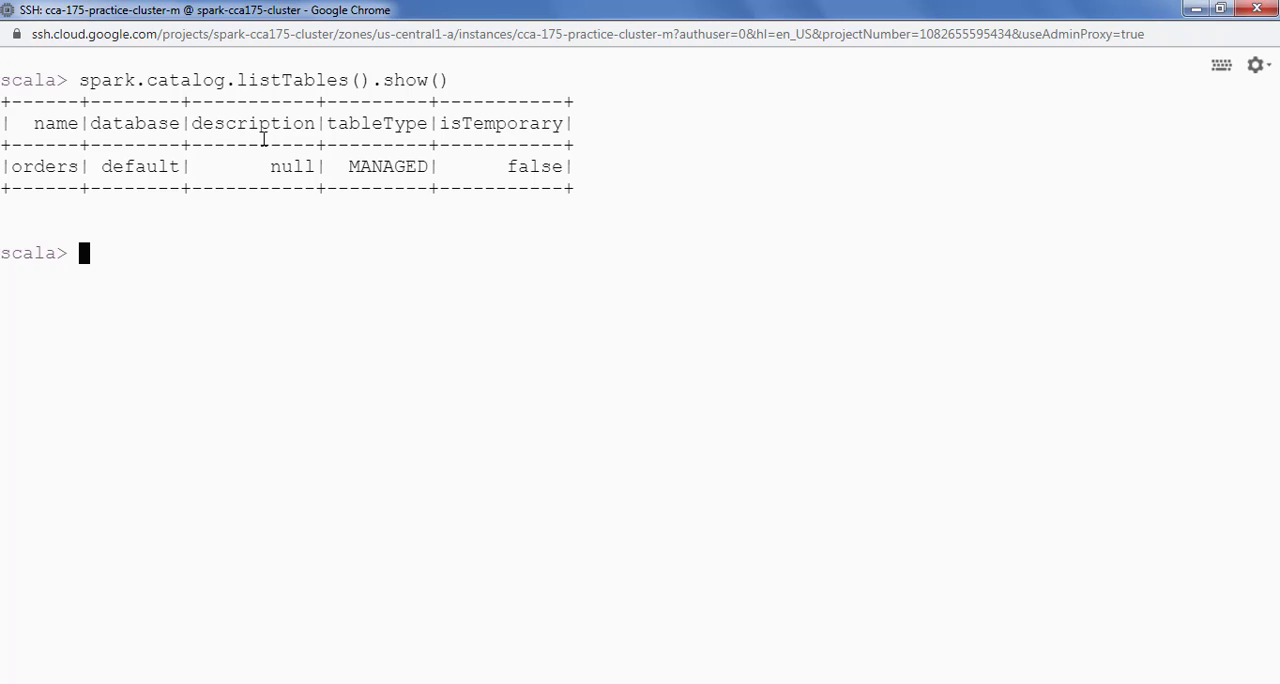
Highlight the managed orders table row in the default database listing.
double_click(43, 166)
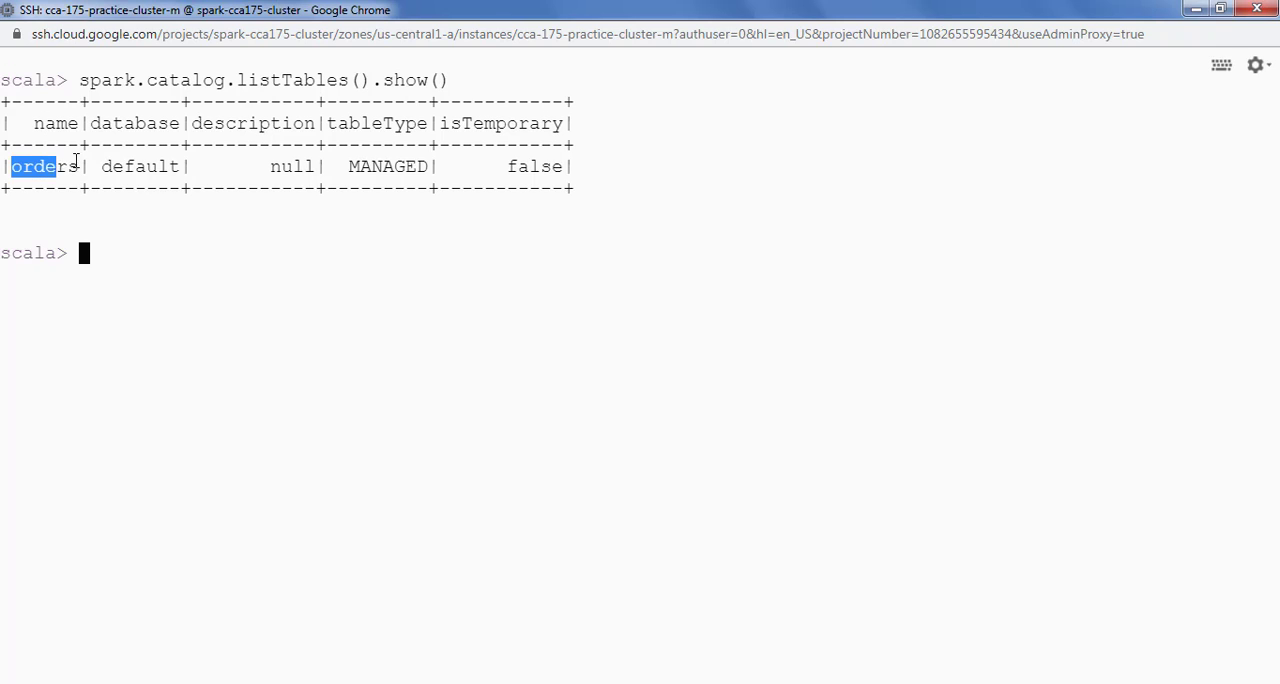
left_click_drag(35, 166, 175, 166)
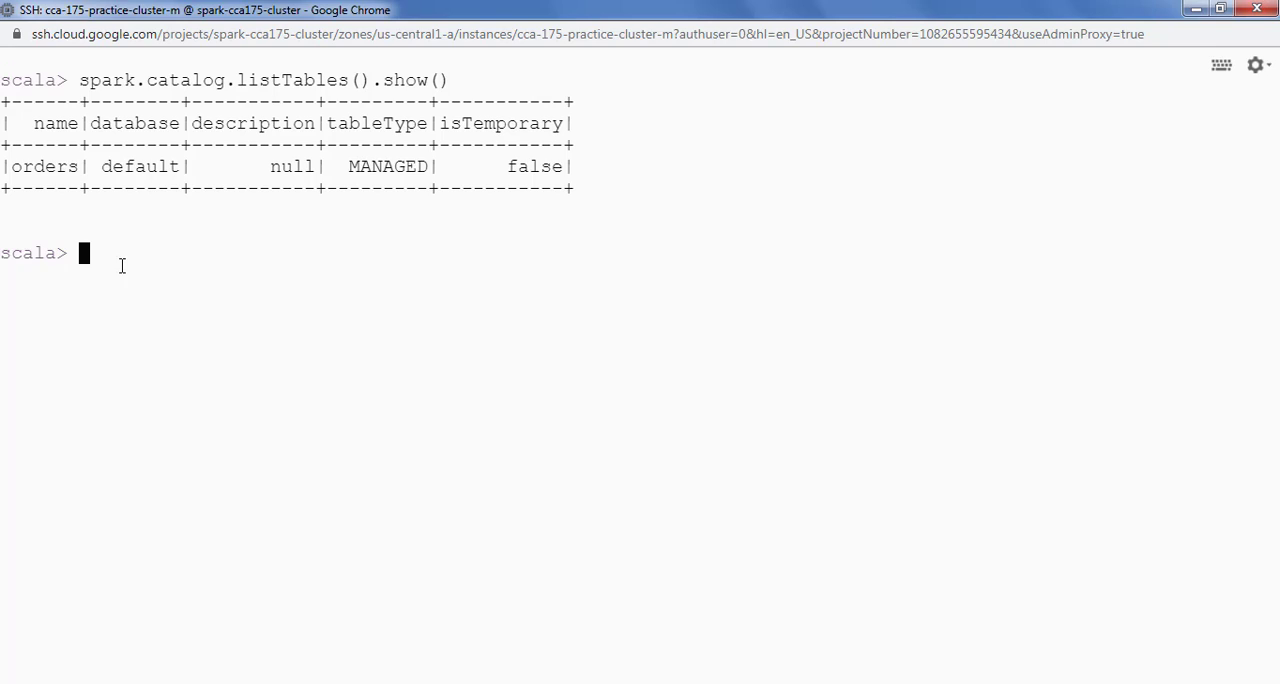
Define val orders as spark.sql("""select * from default.orders""").
type("val")
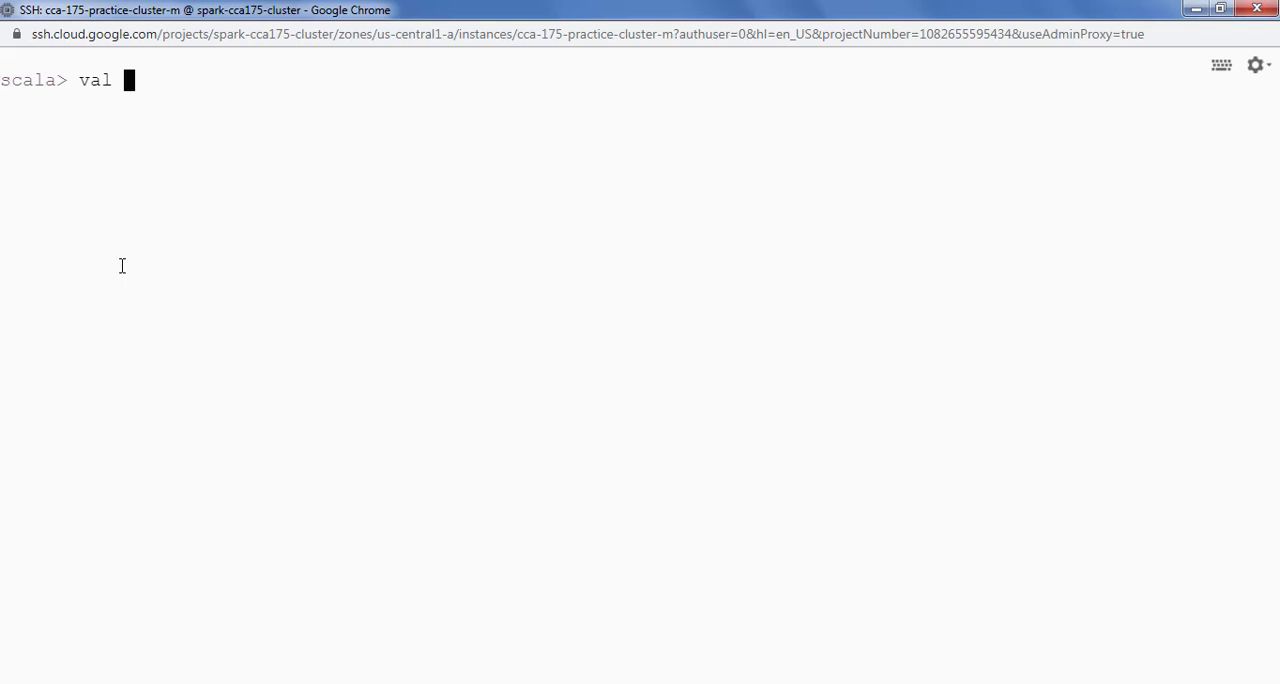
type("orders =")
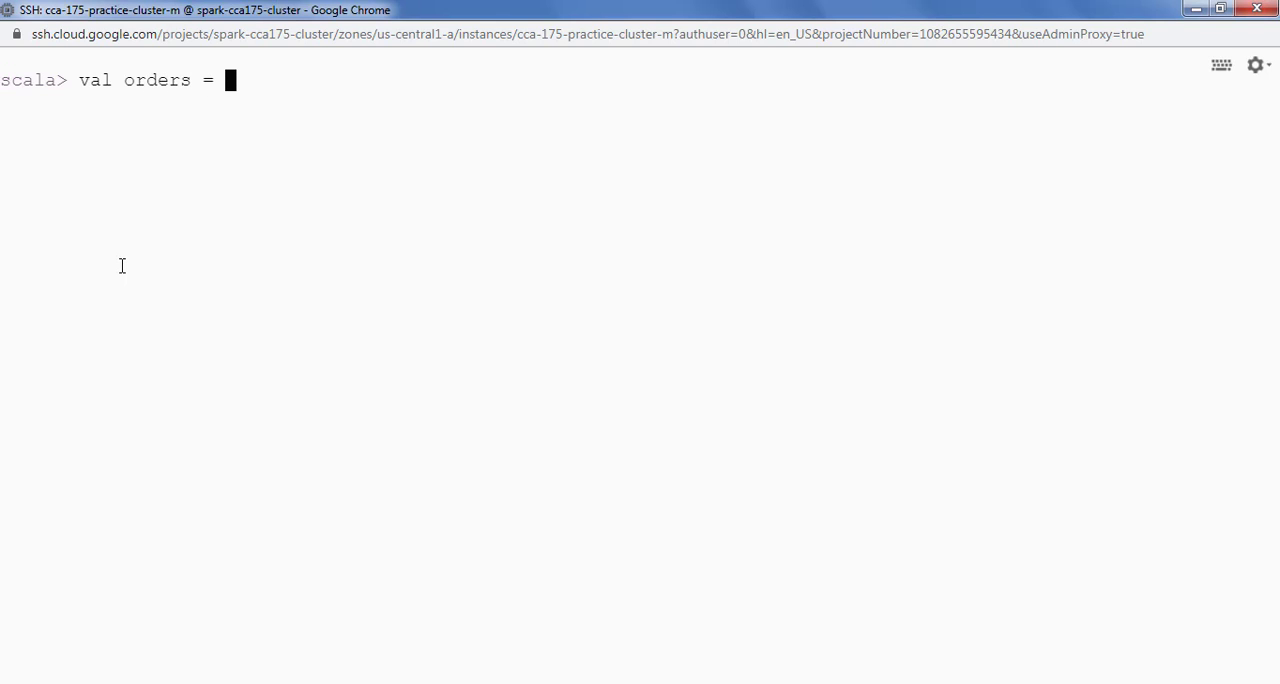
type("spark.sql")
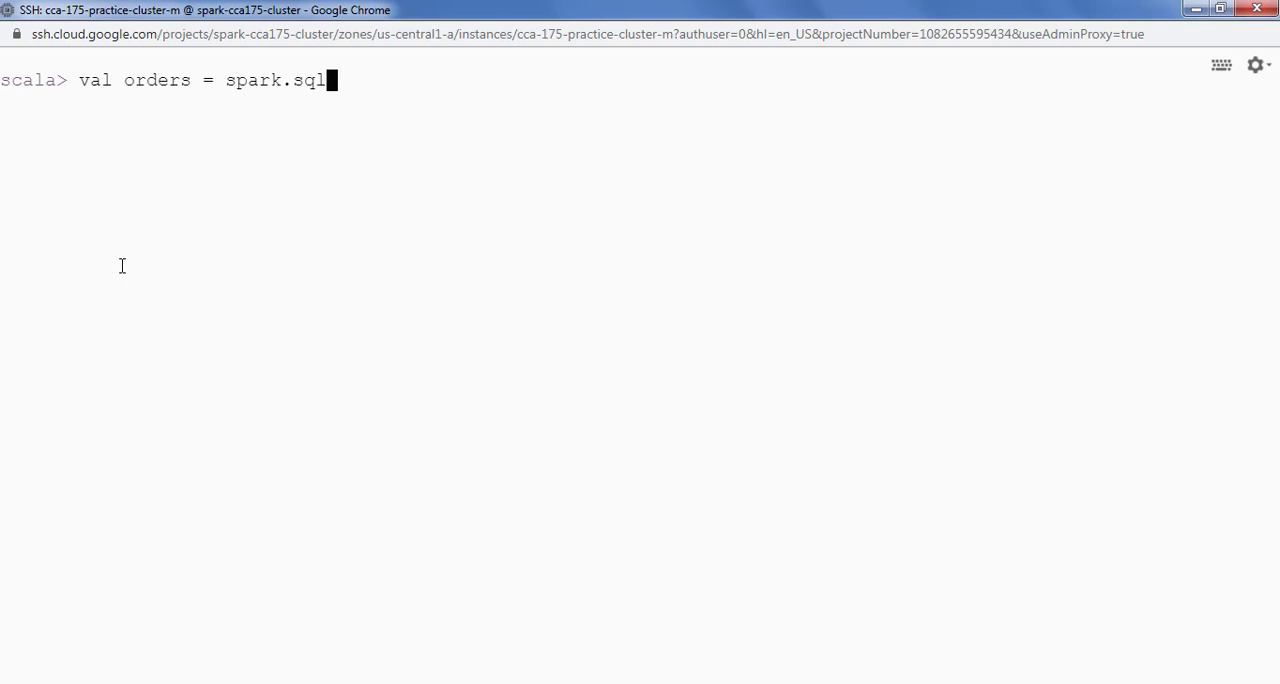
type("()")
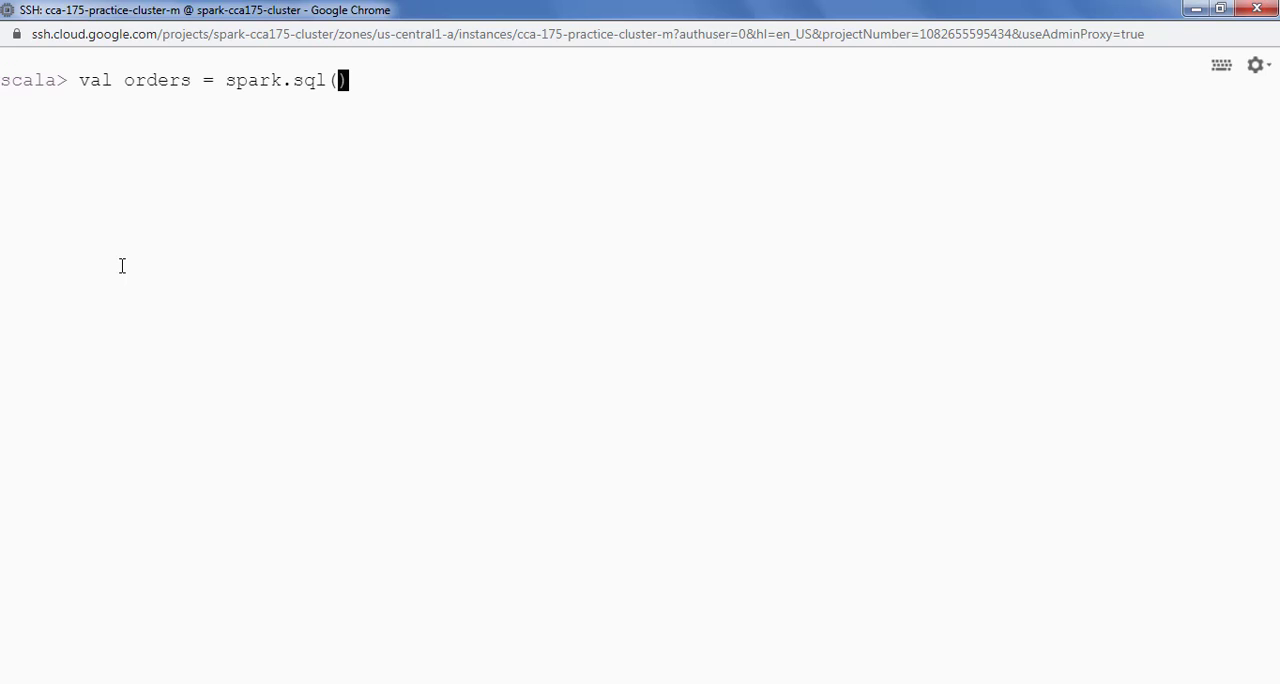
key("Backspace")
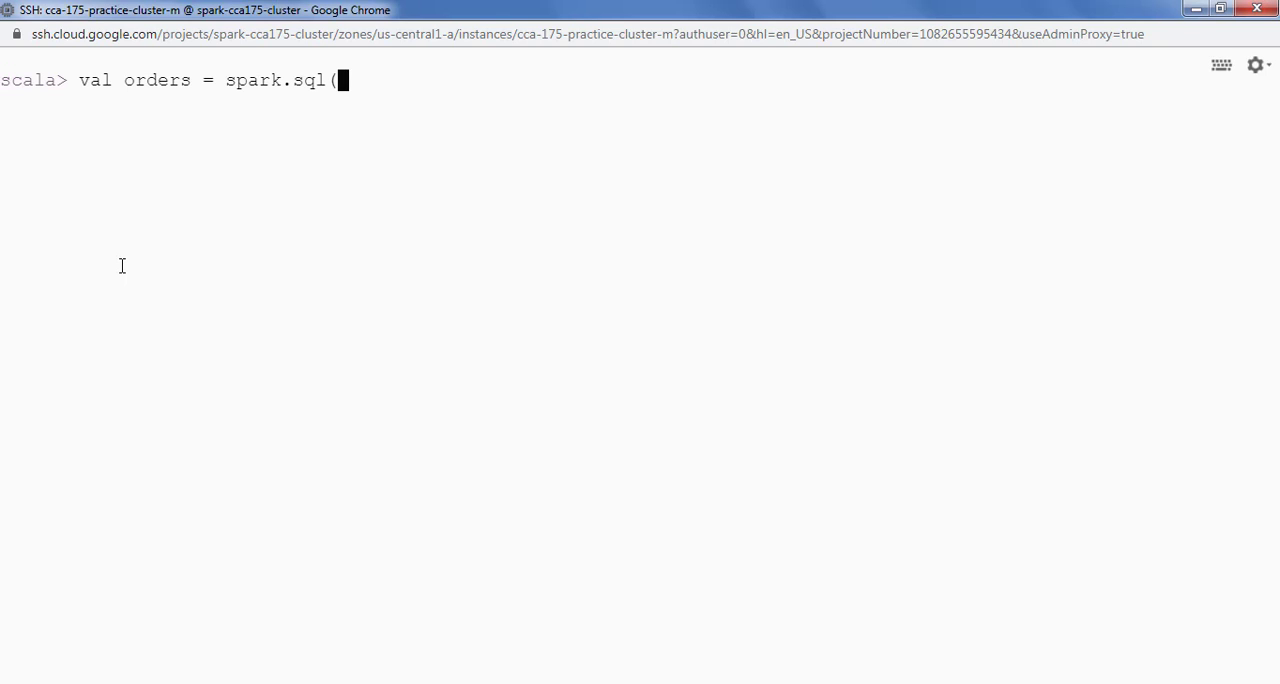
type("\"\"\"")
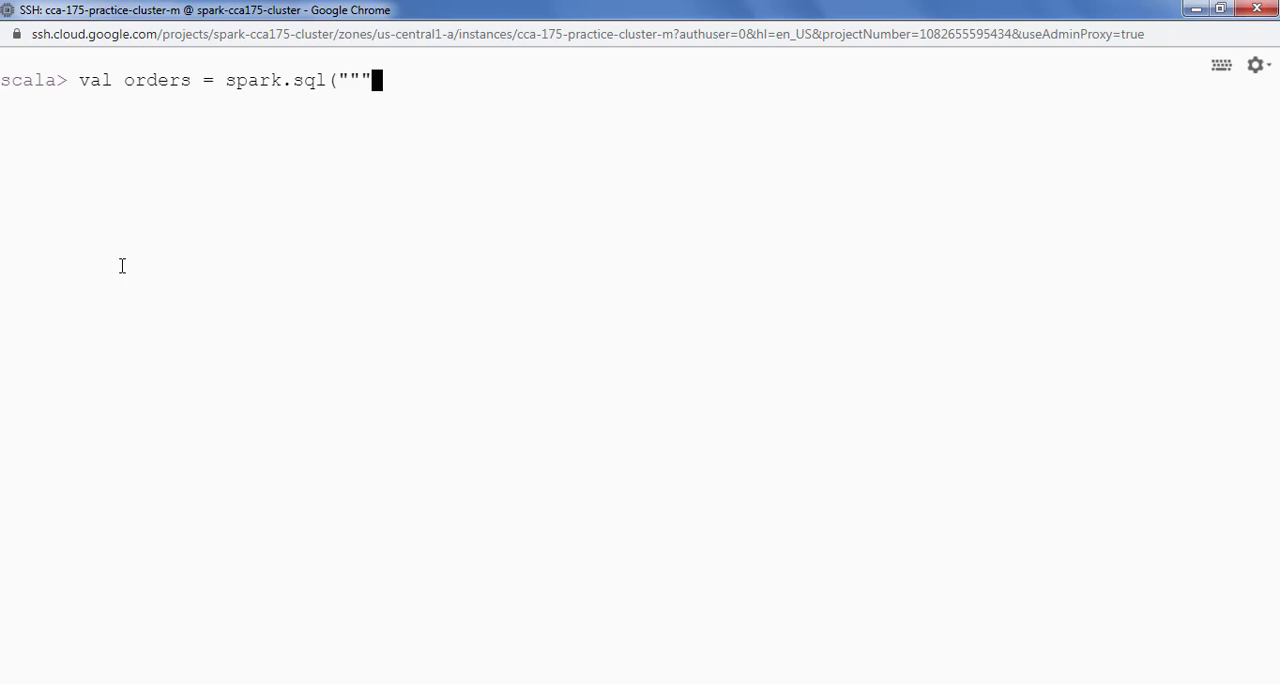
type("sele")
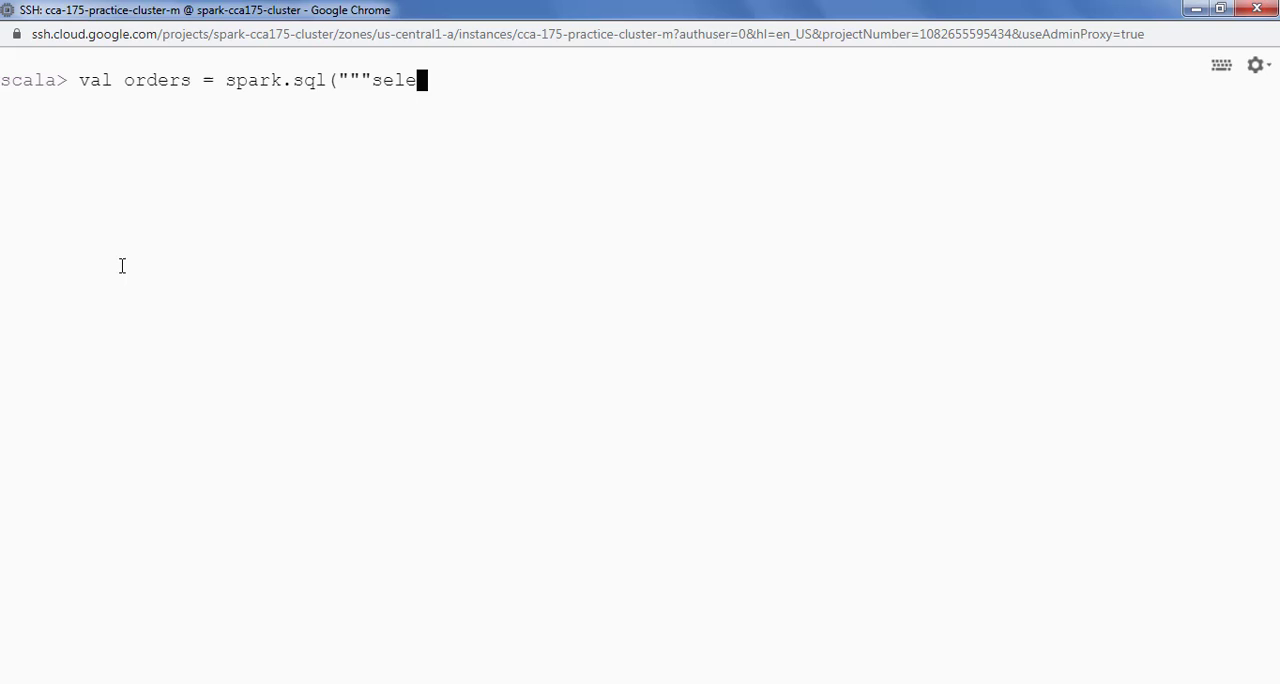
type("ct")
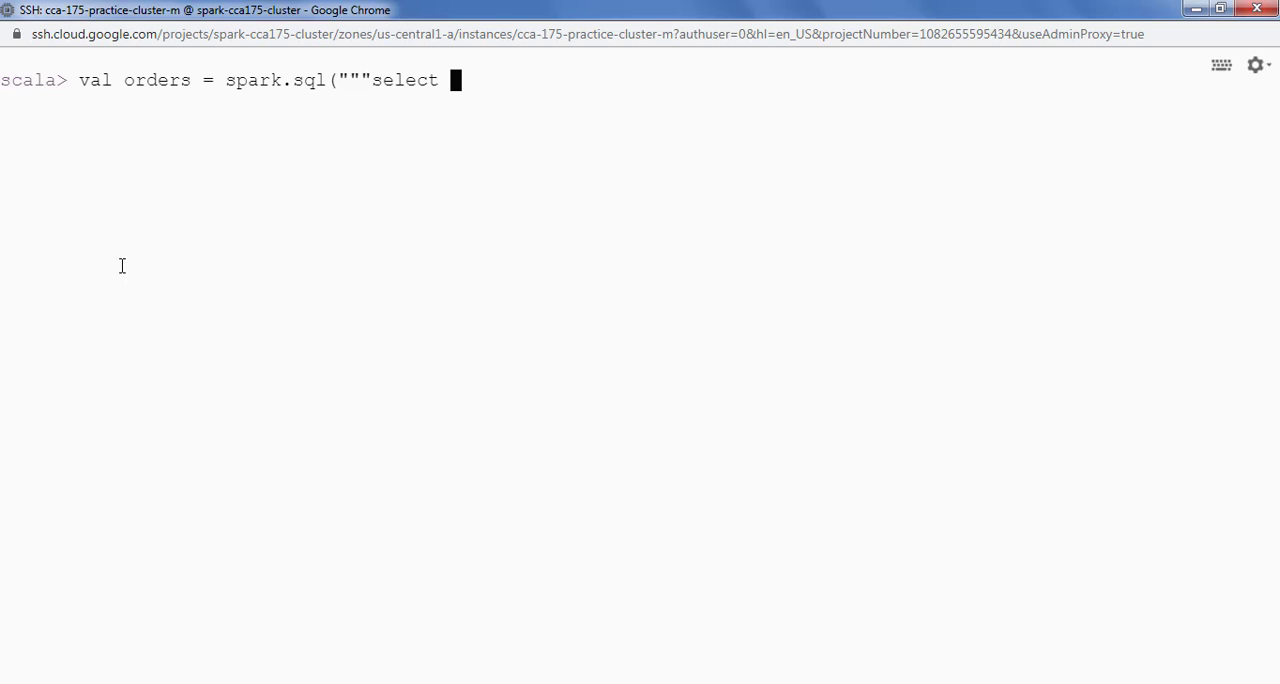
type("* from")
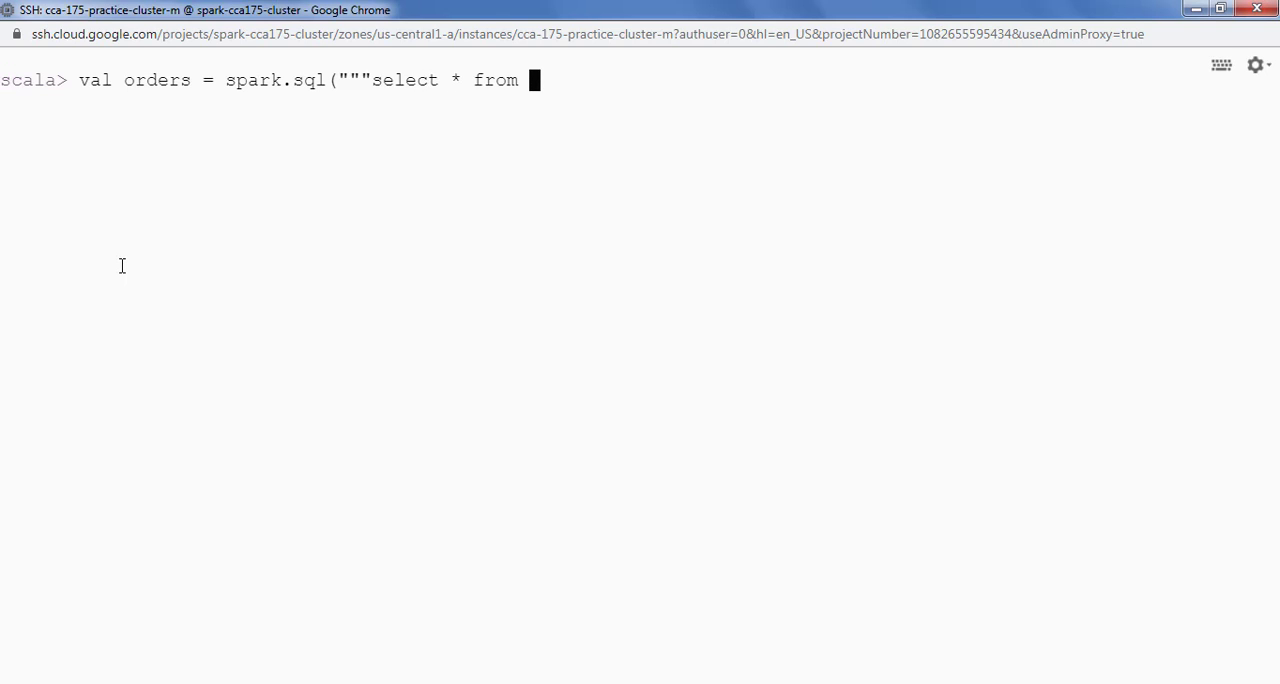
type("default.orders")
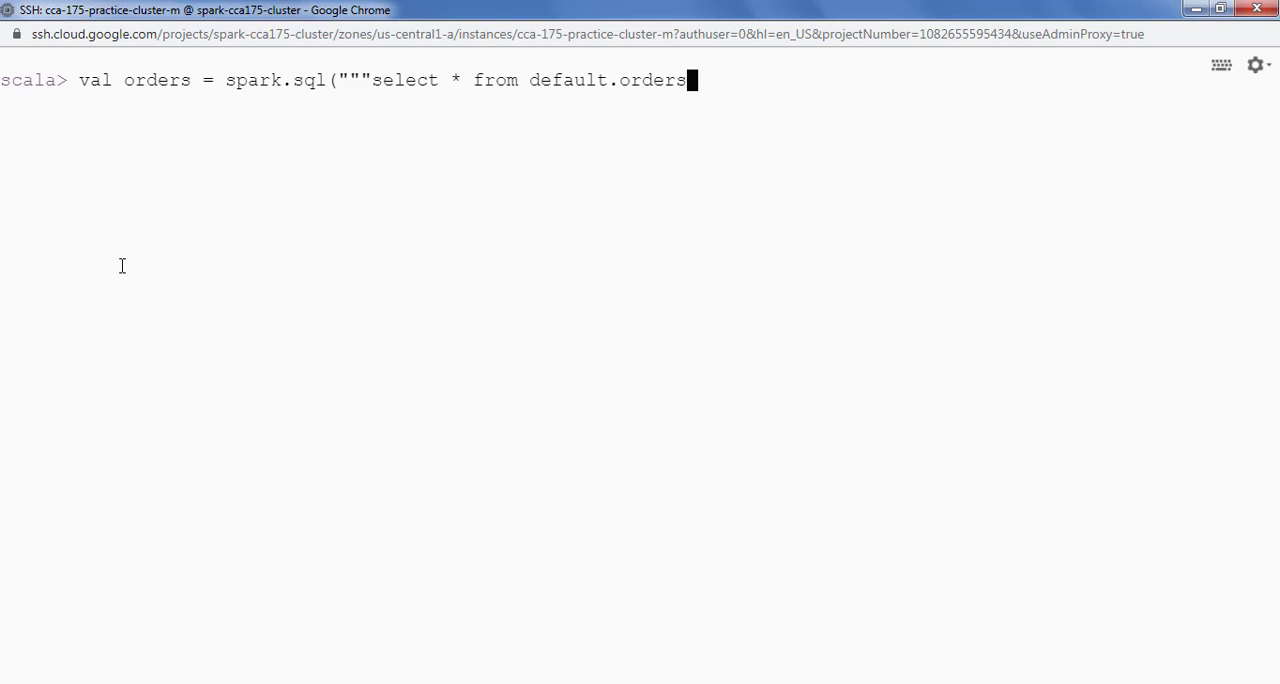
type("\"\"\"")
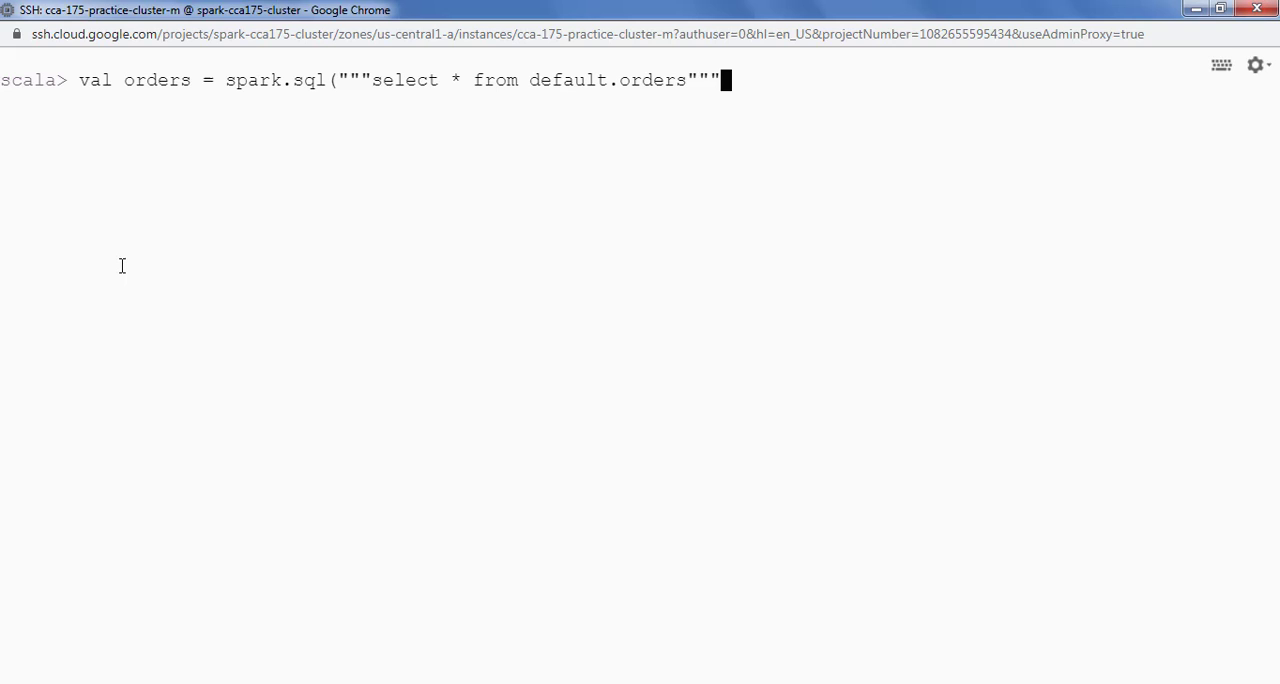
key("Return")
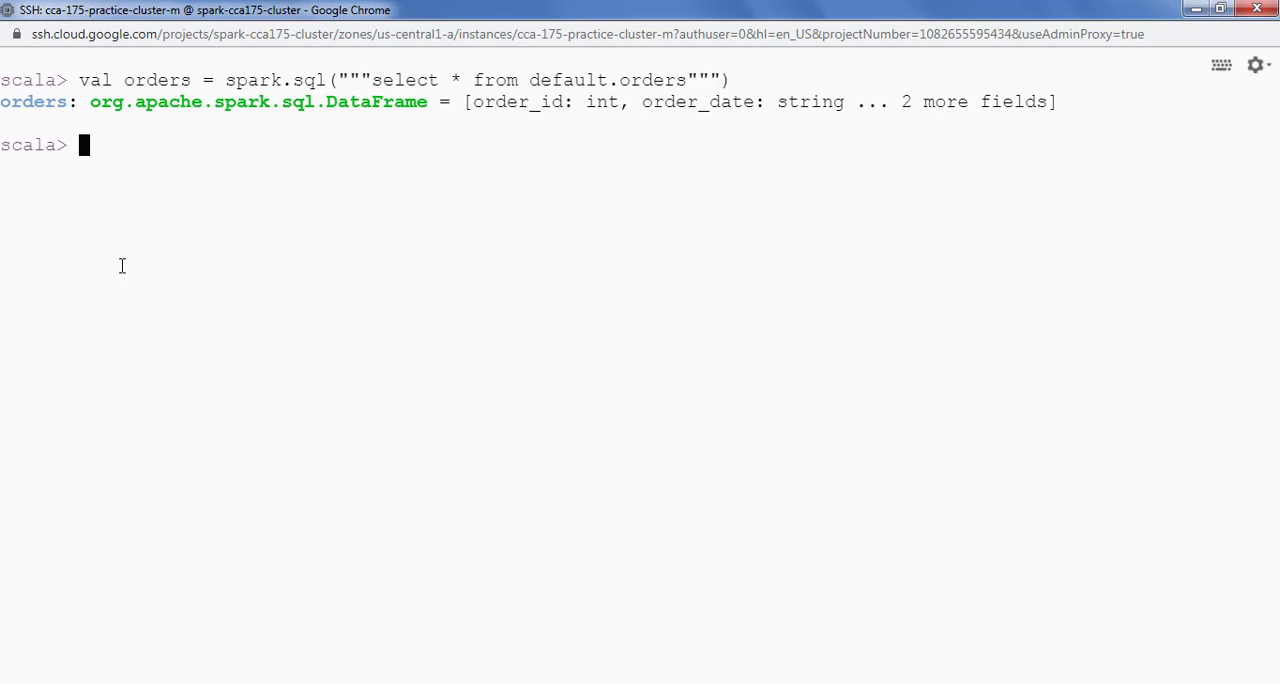
Preview the first five rows with orders.show(5).
type("orders.")
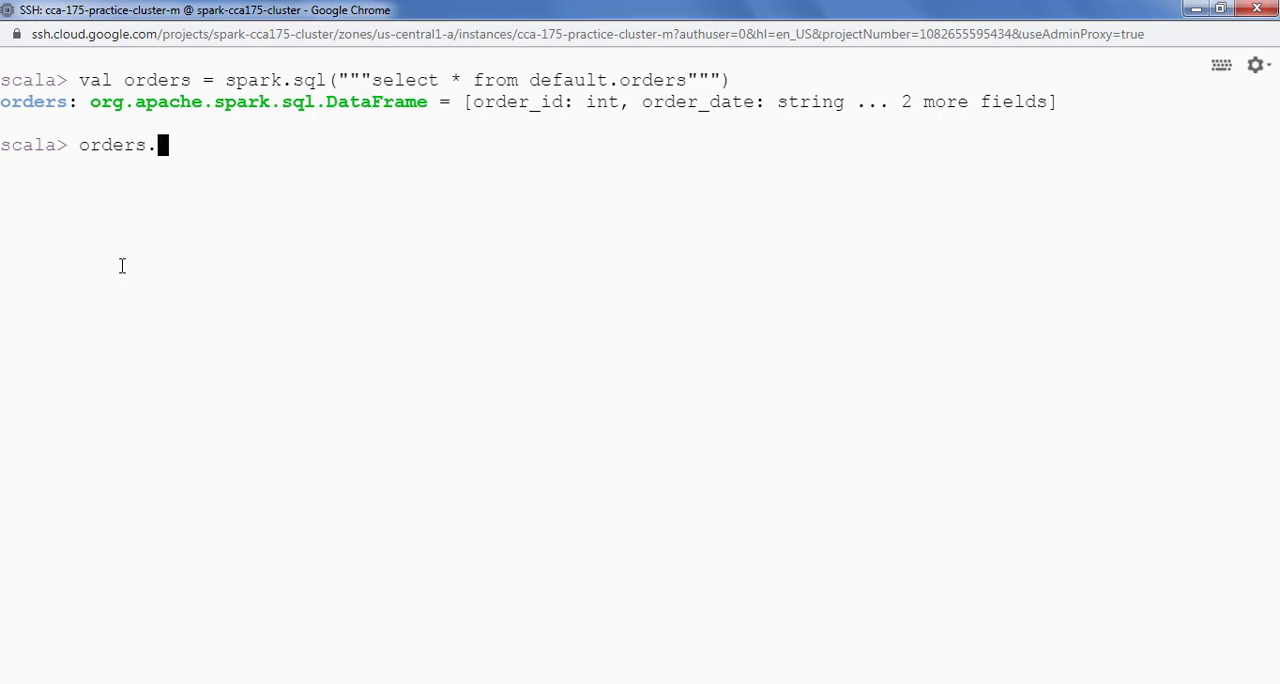
type("show()")
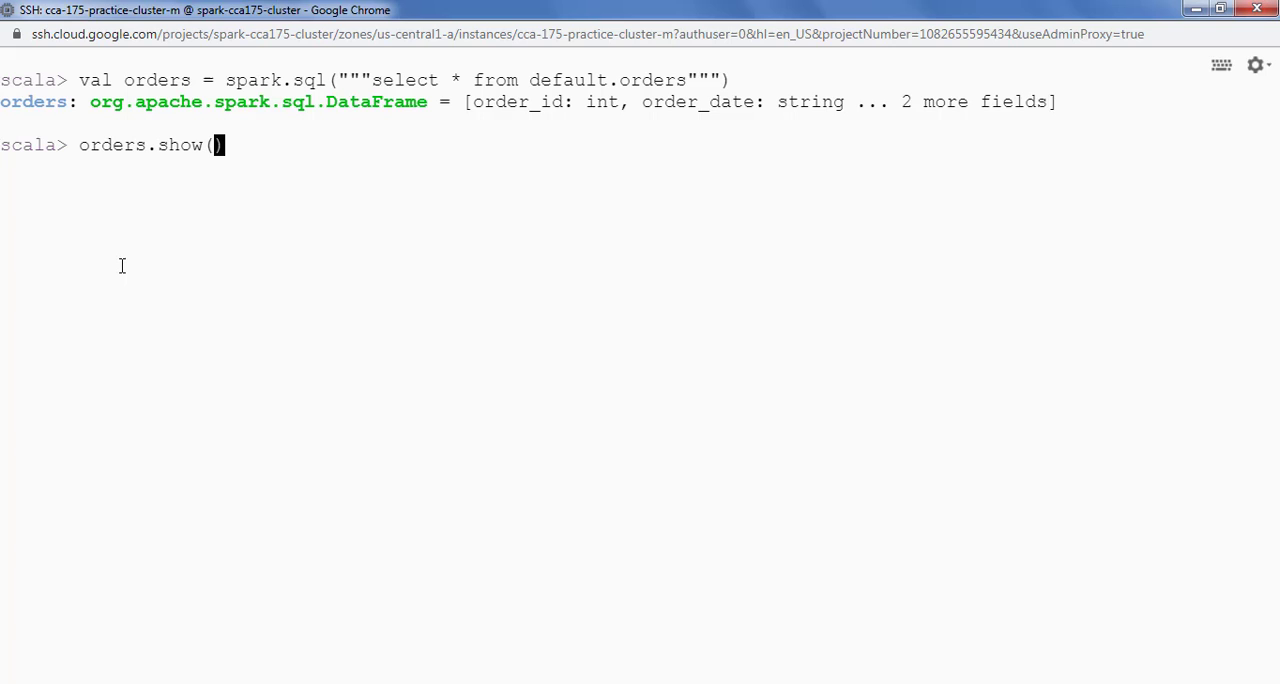
type("5")
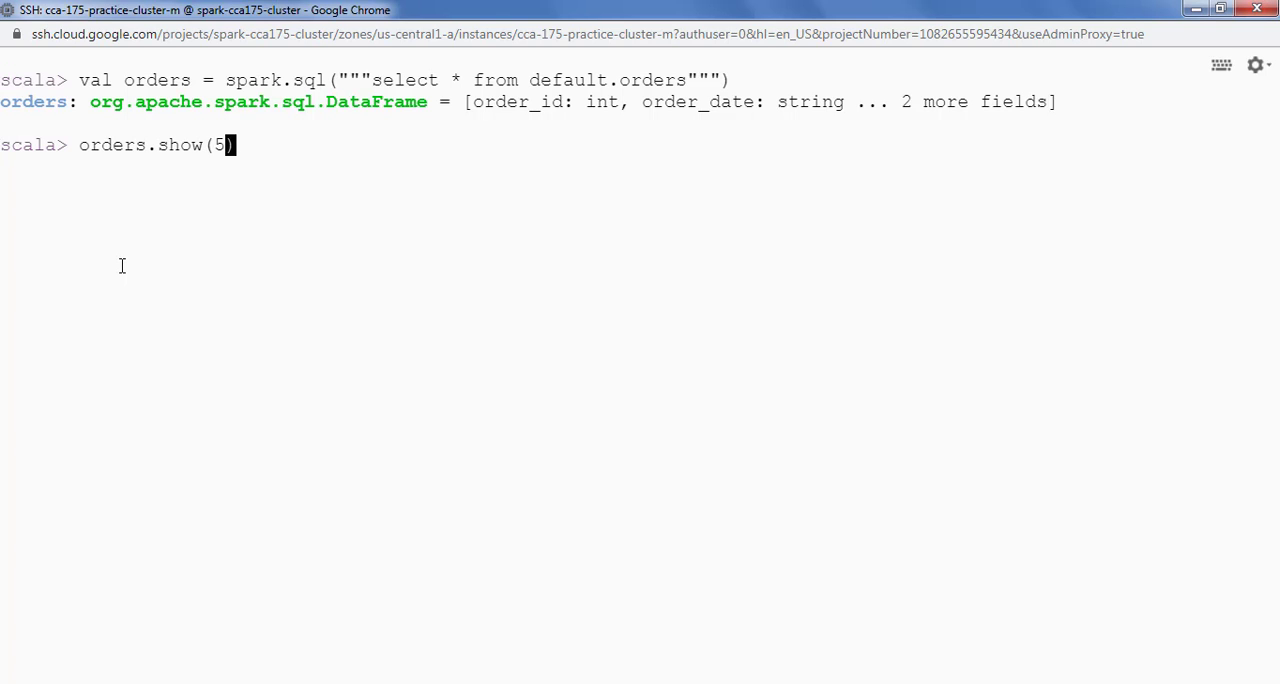
key("Return")
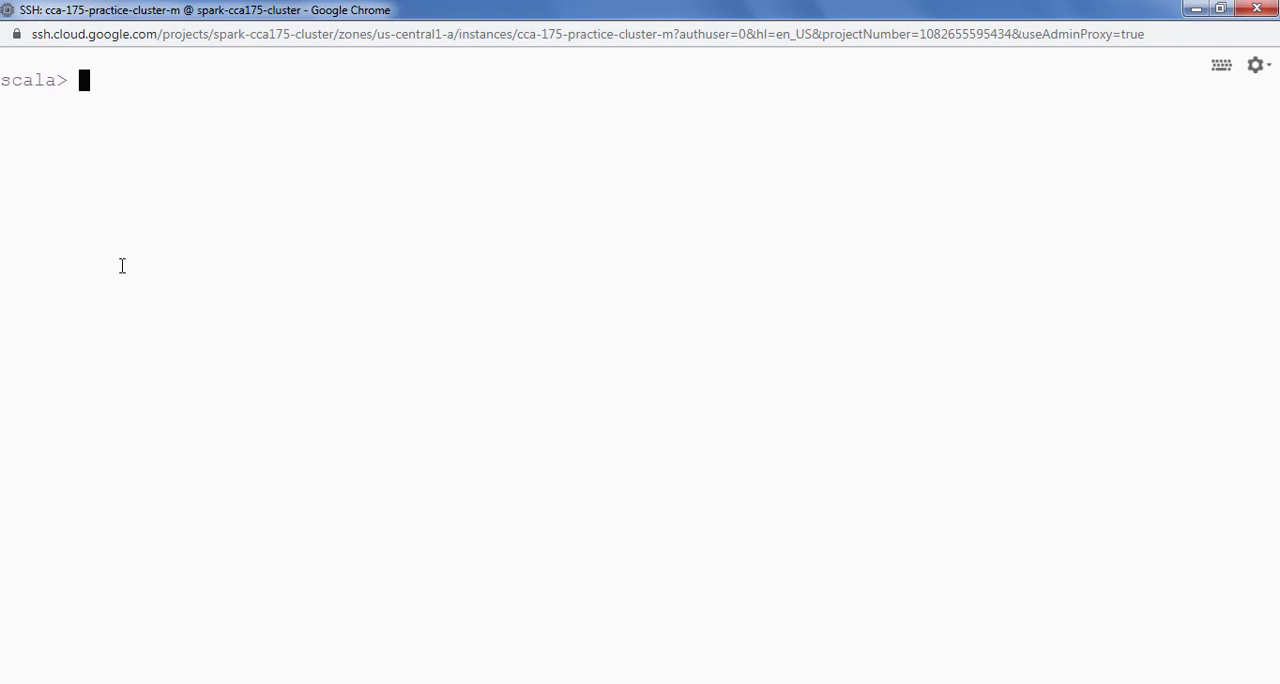
Start redefining val orders from default.orders with a where order_date between clause.
type("orders.show(5)")
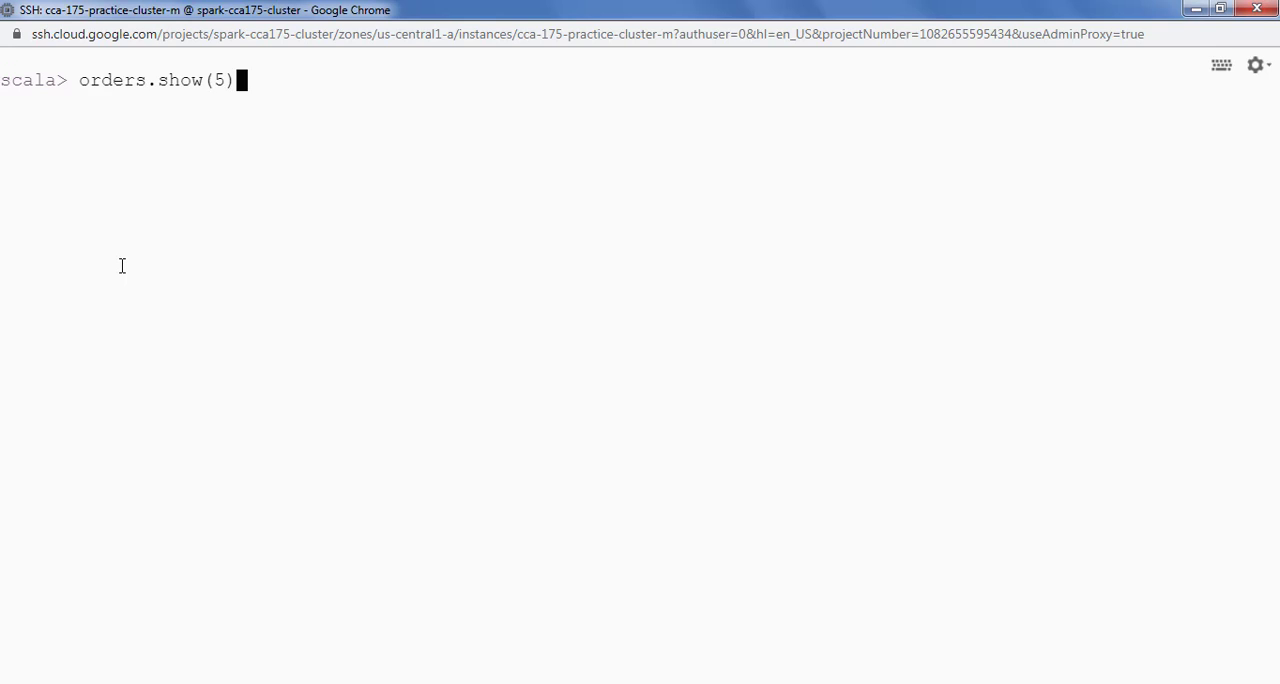
type("val orders = spark.sql(\"\"\"select * from default.")
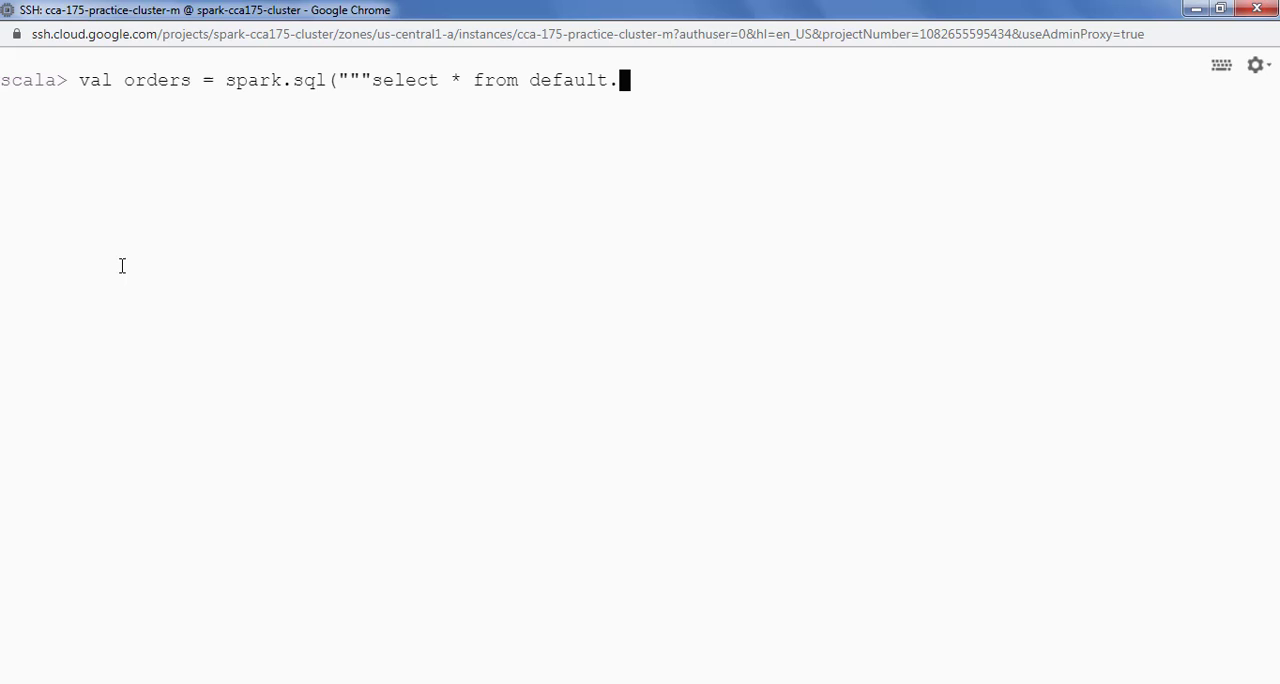
type("ord")
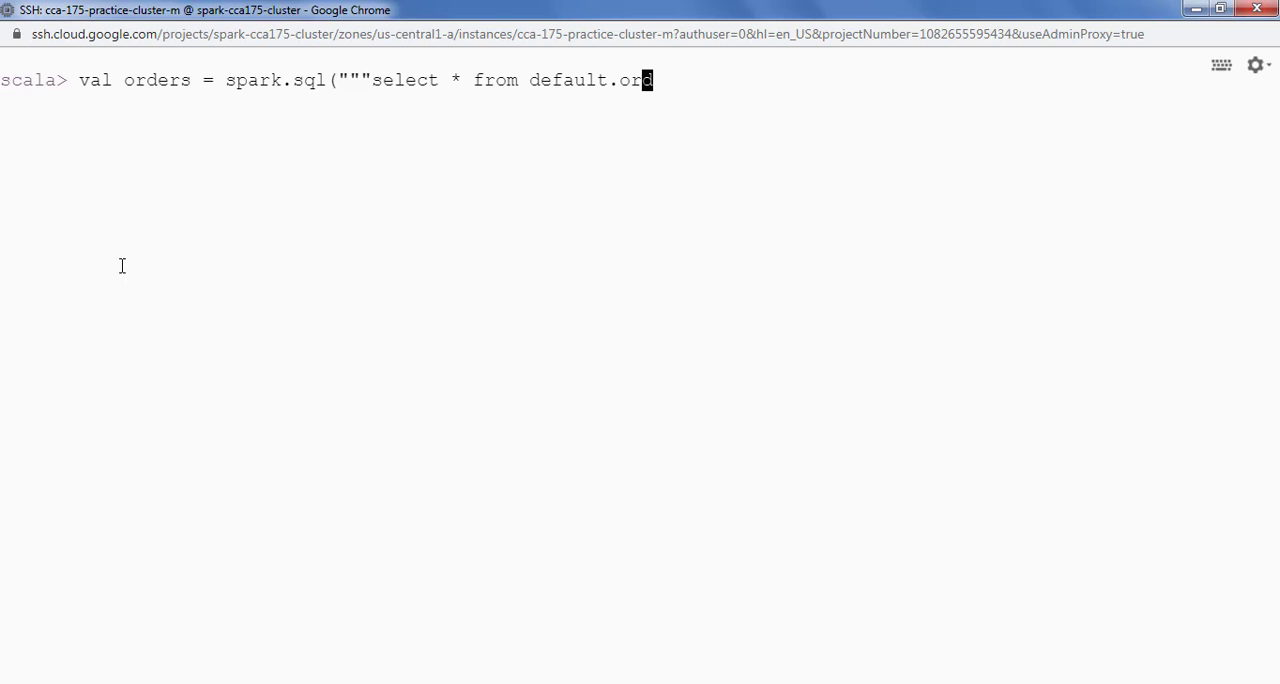
type("ders")
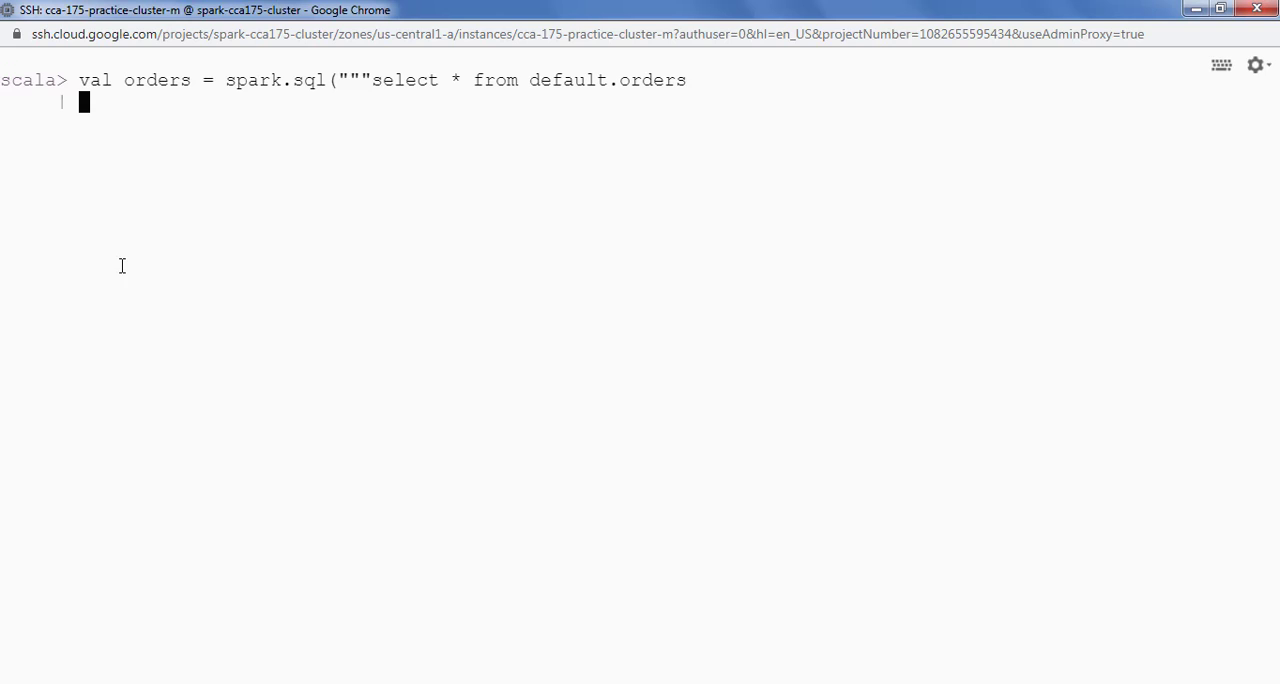
type("where order")
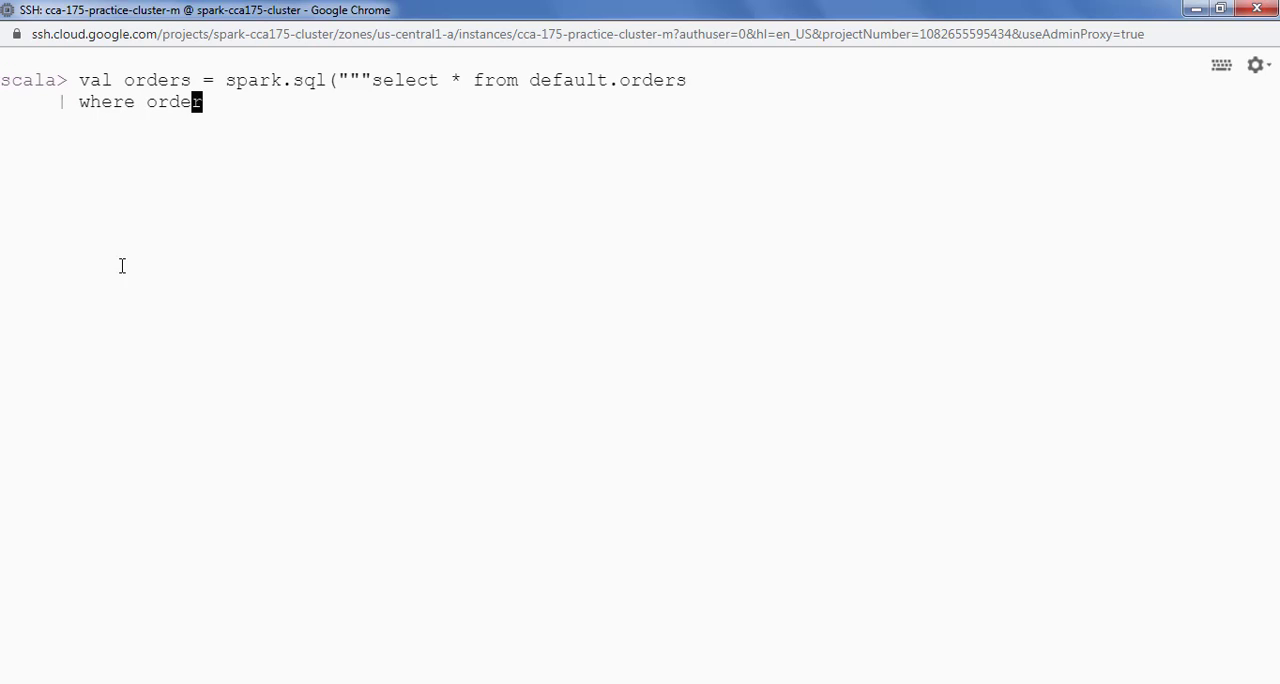
type("r_date")
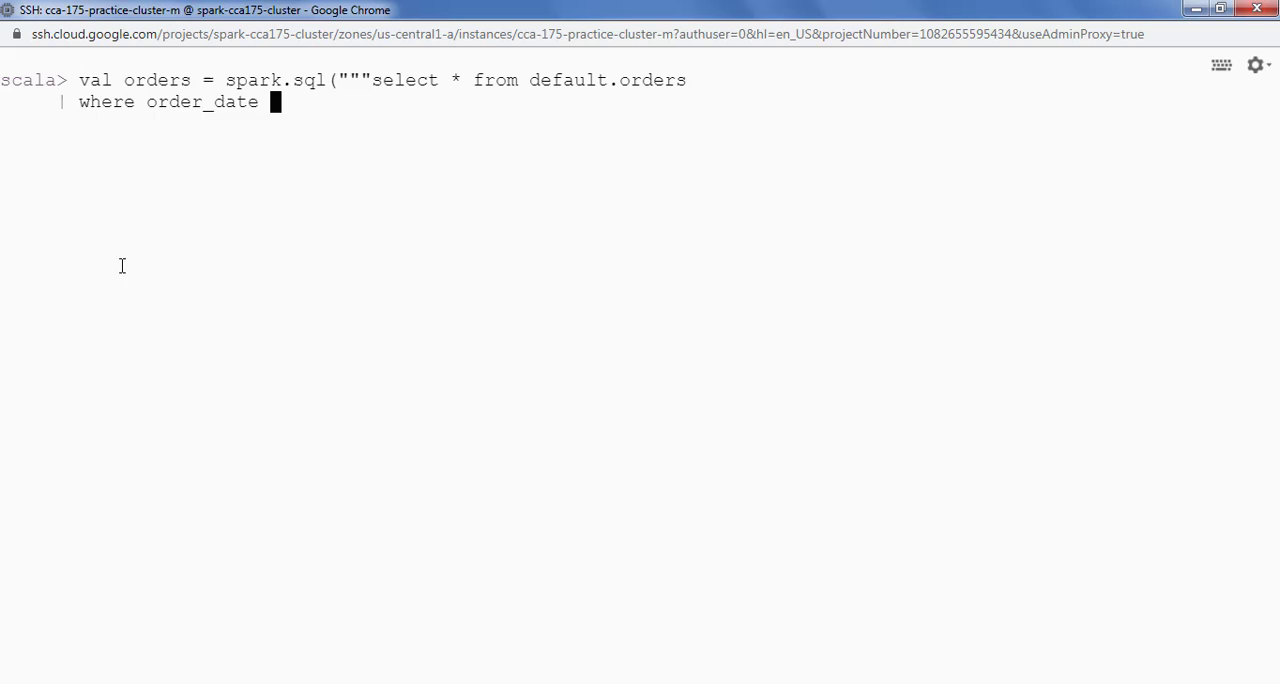
type("between")
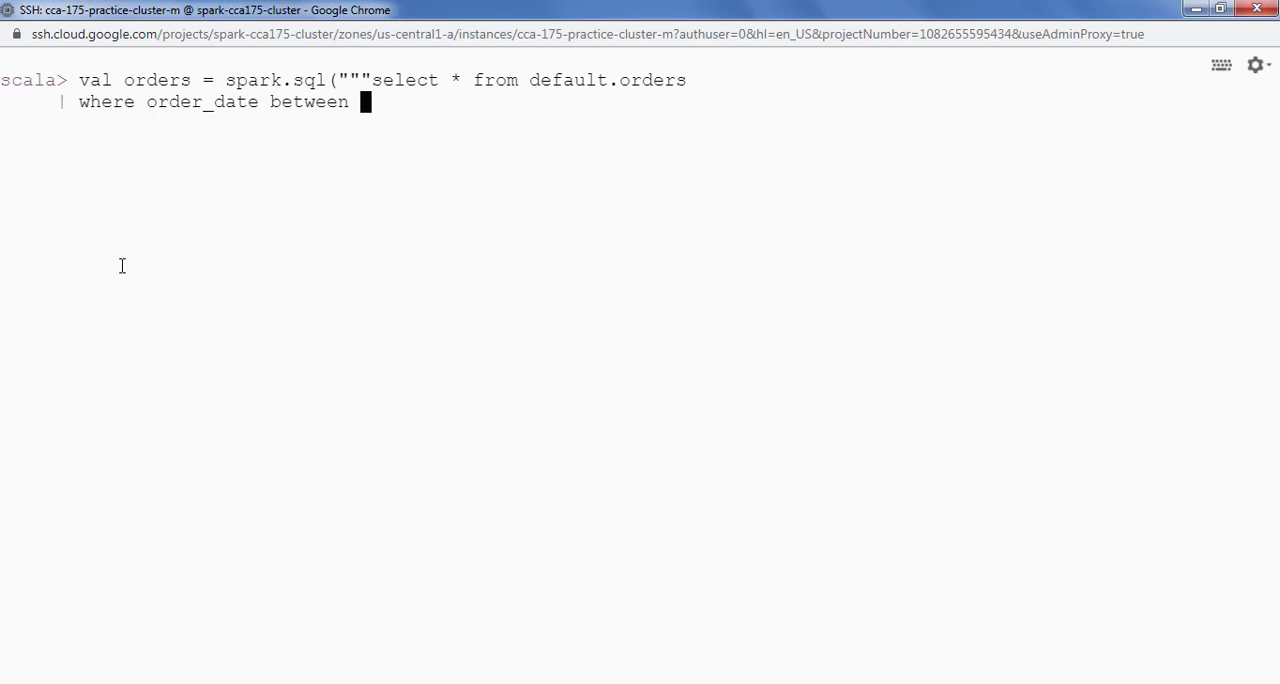
Bound order_date between '2013-01-01' and '2013-12-12' and run the query.
type("'")
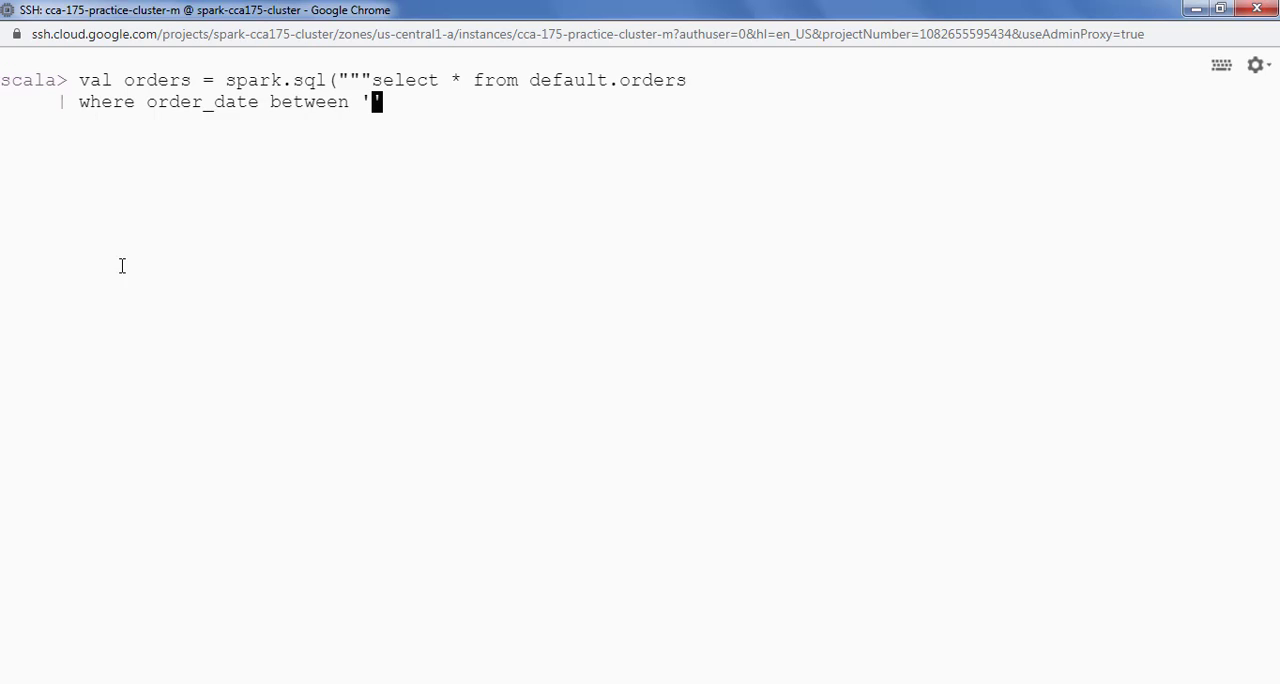
type("2013-")
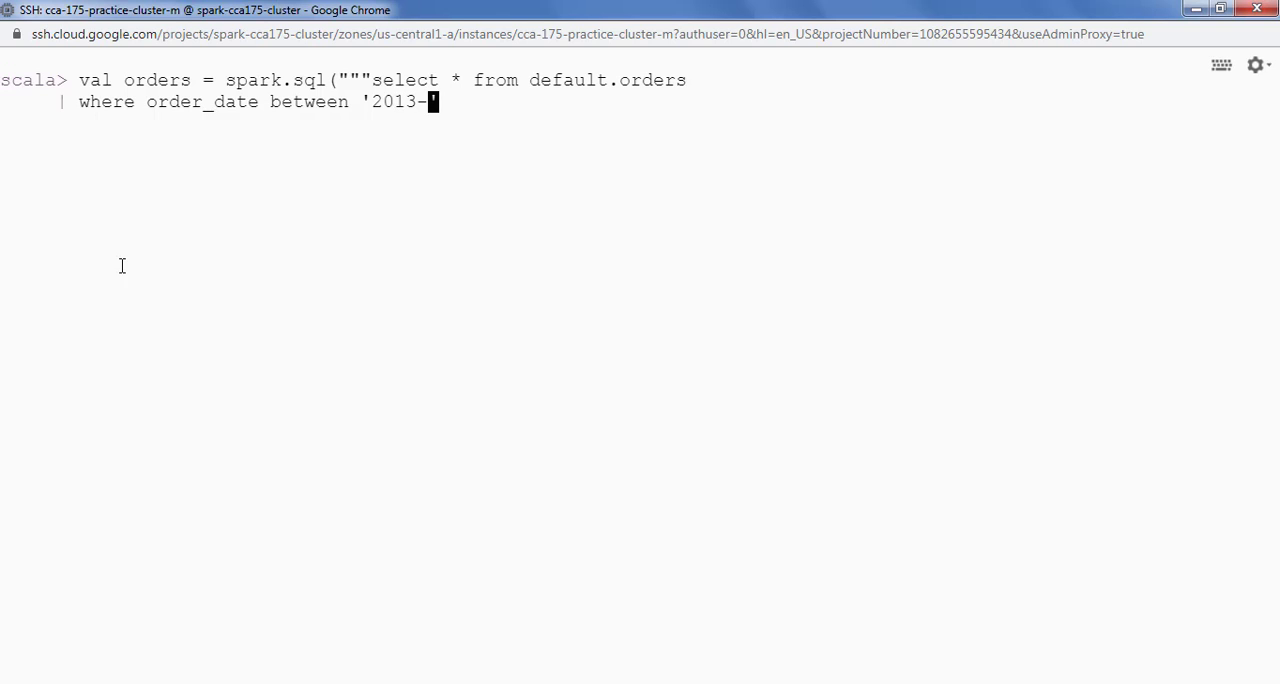
type("01-01' and")
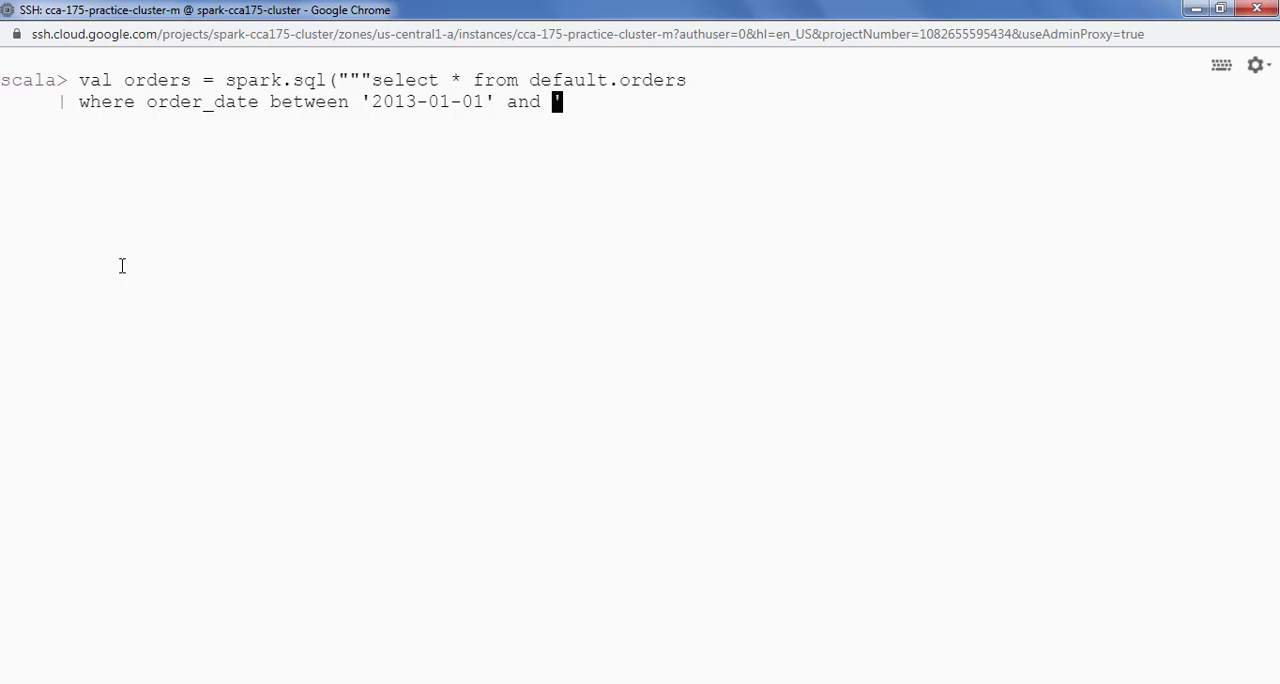
type("'2")
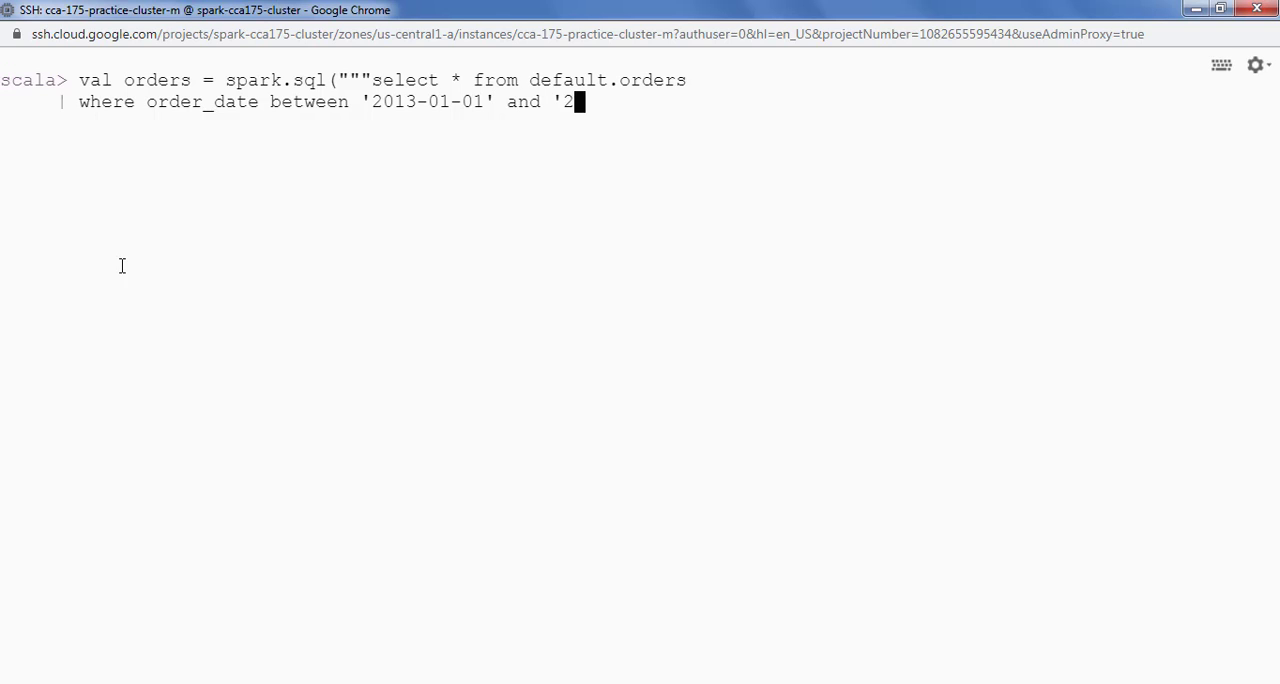
type("2013-12-1")
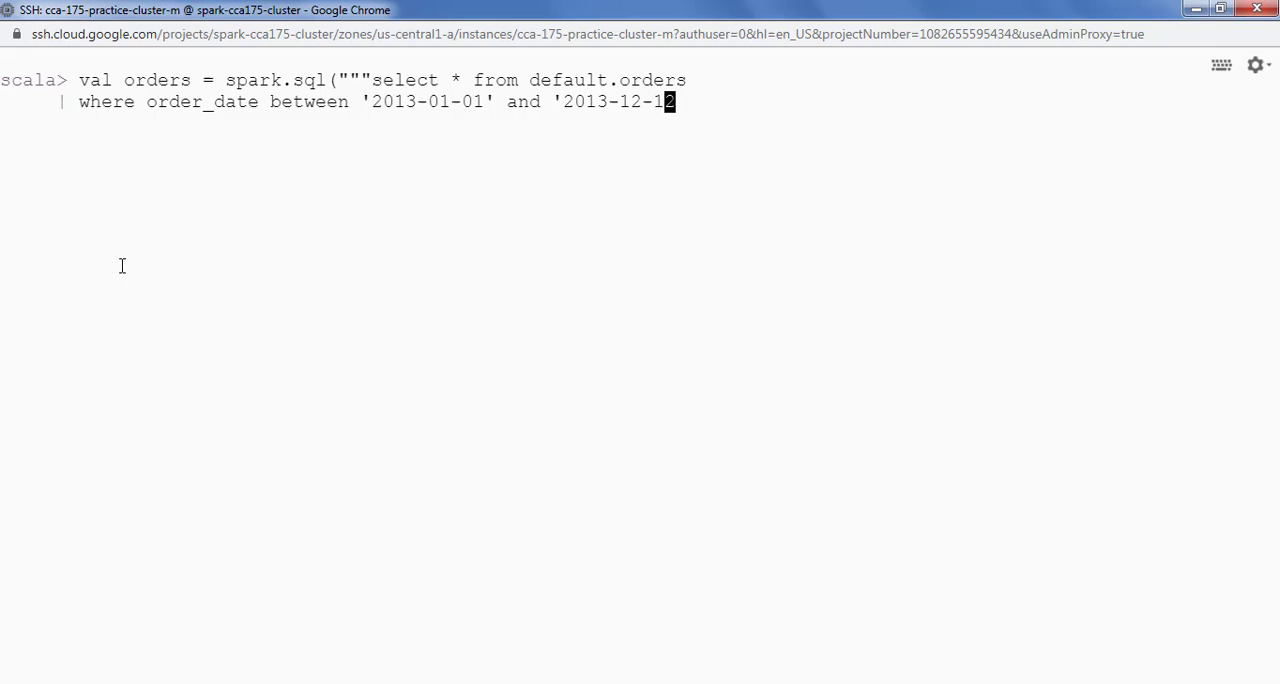
type("2'")
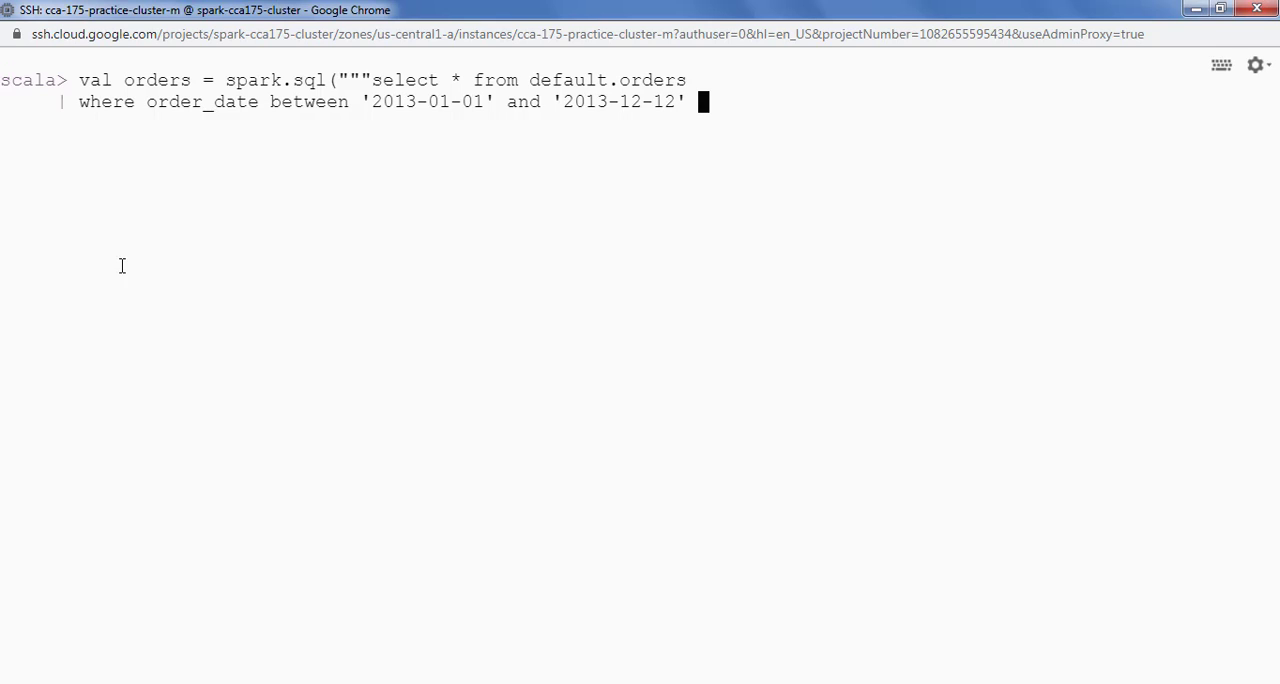
type("\"\"\"")
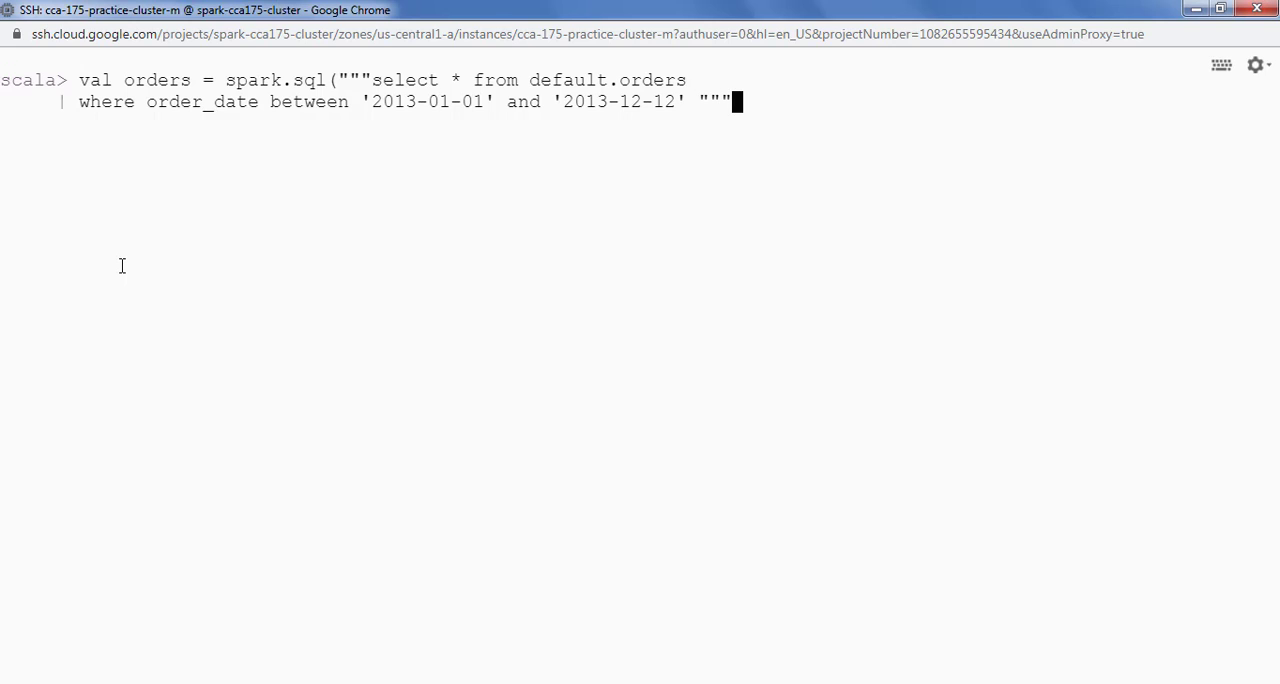
type(")")
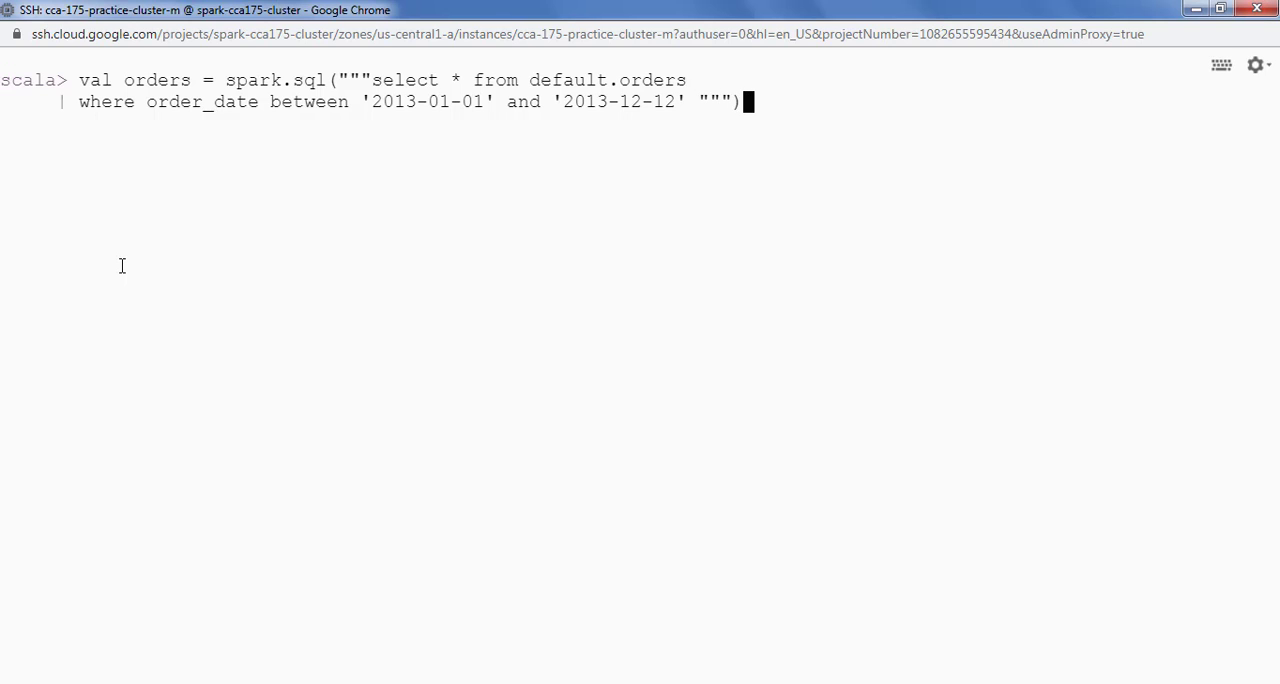
key("Return")
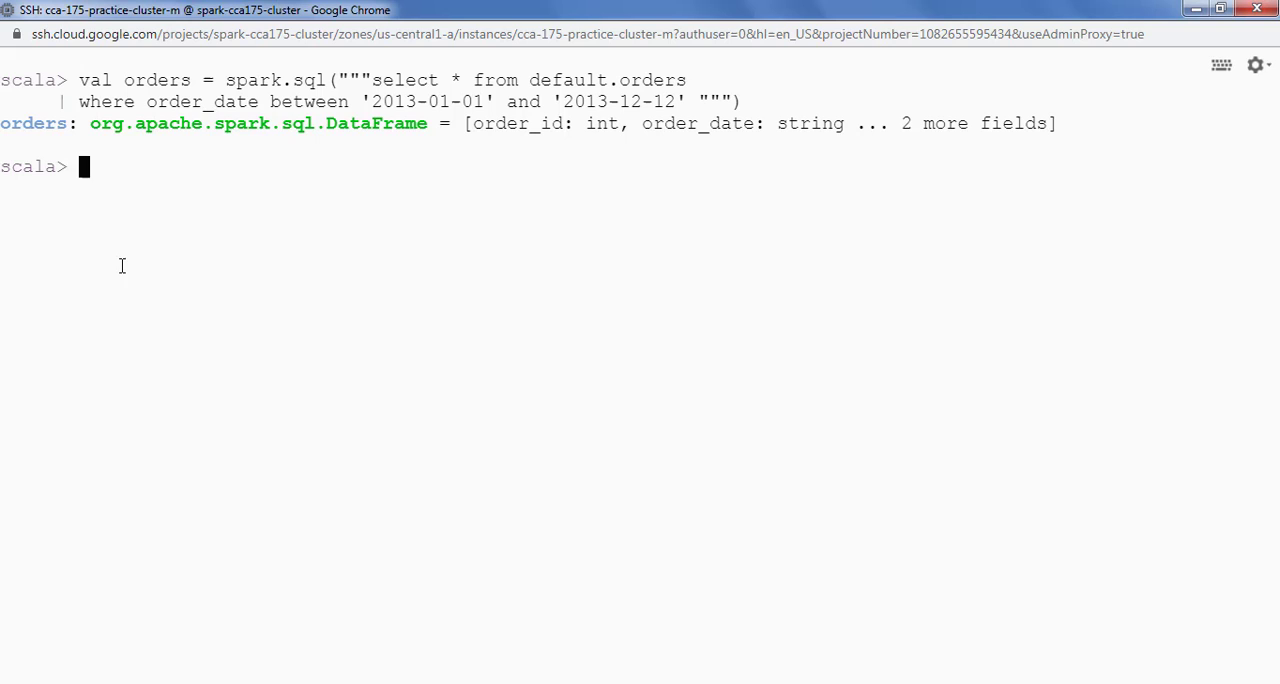
Enter orders.show( to preview the filtered 2013 orders.
type("orders.sh")
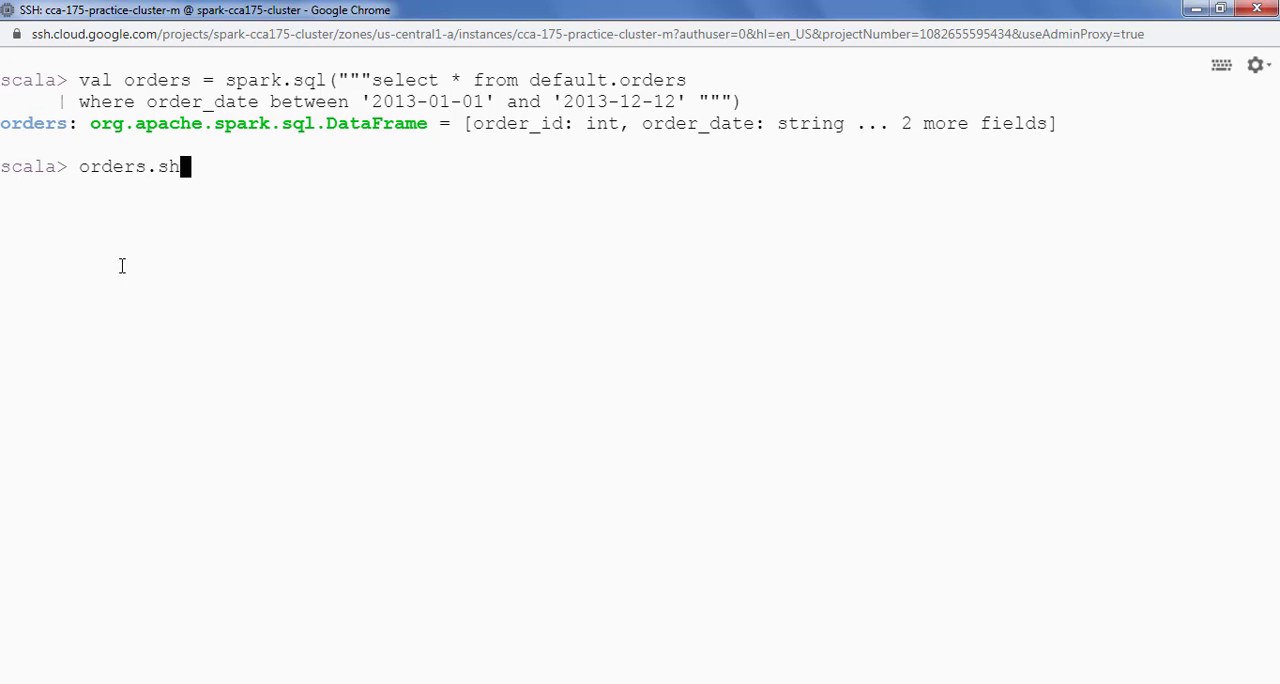
type("ow(5")
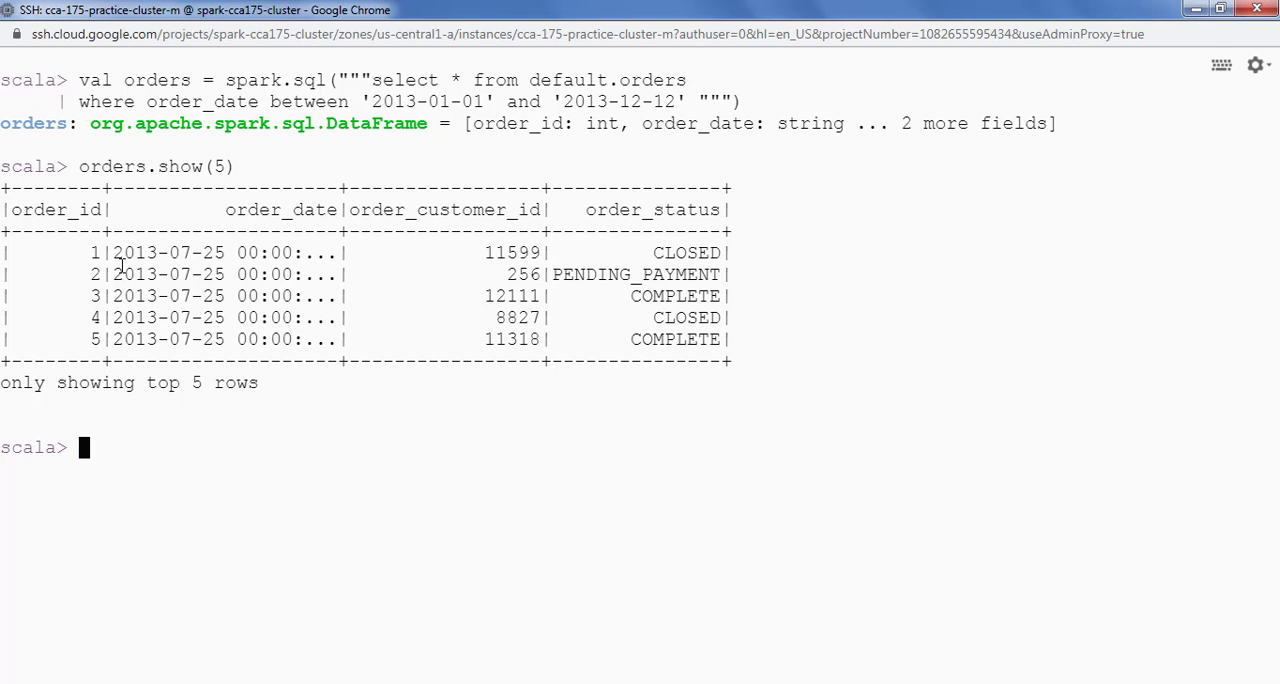
Start an orders.write with option("compression","gzip").
type("o")
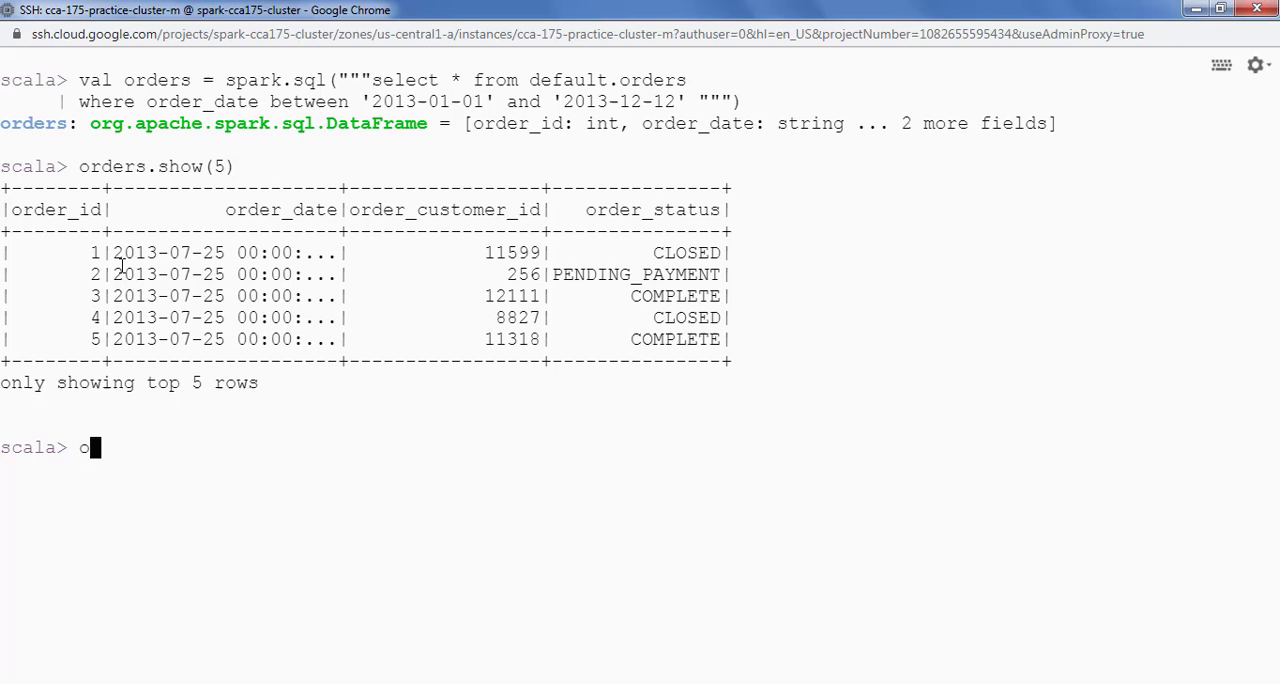
type("rders.wr")
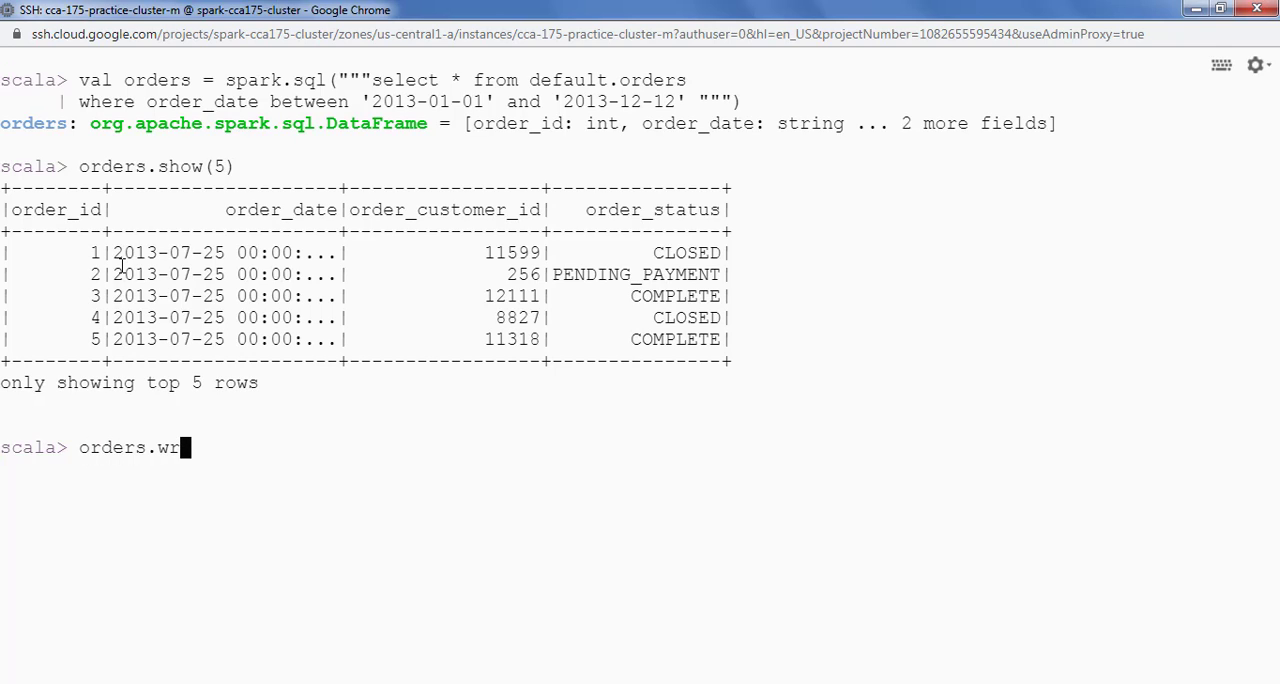
type("te")
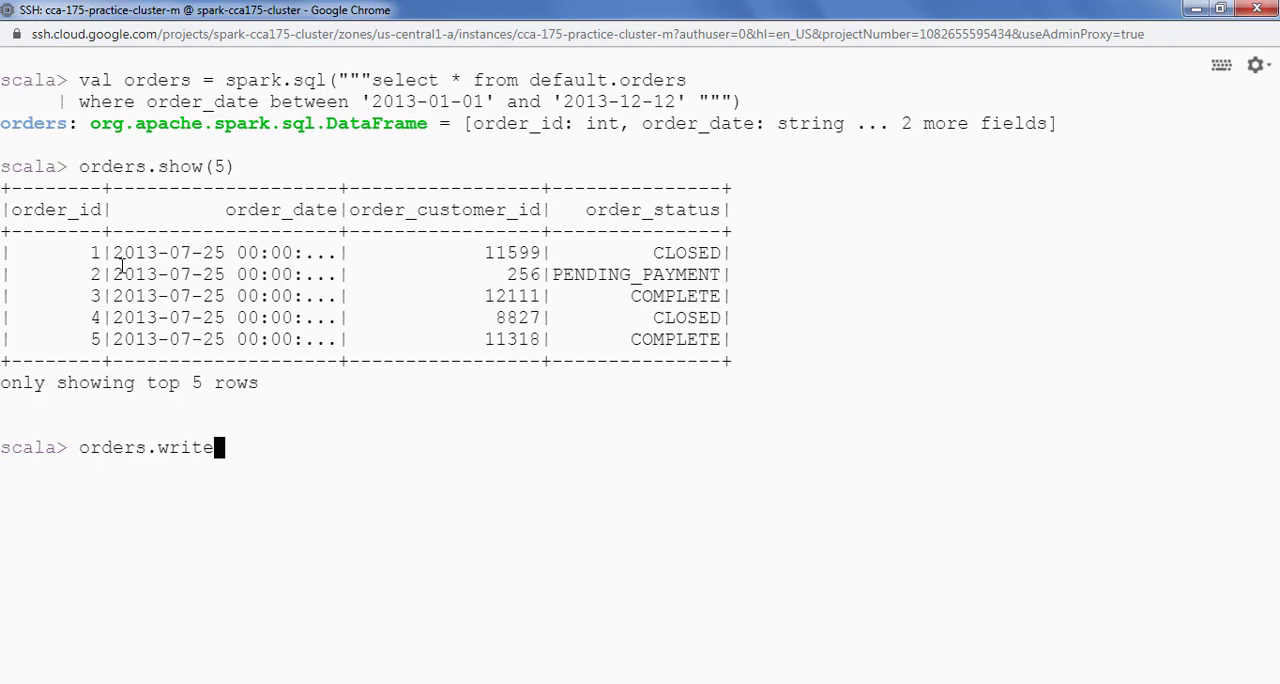
type(".")
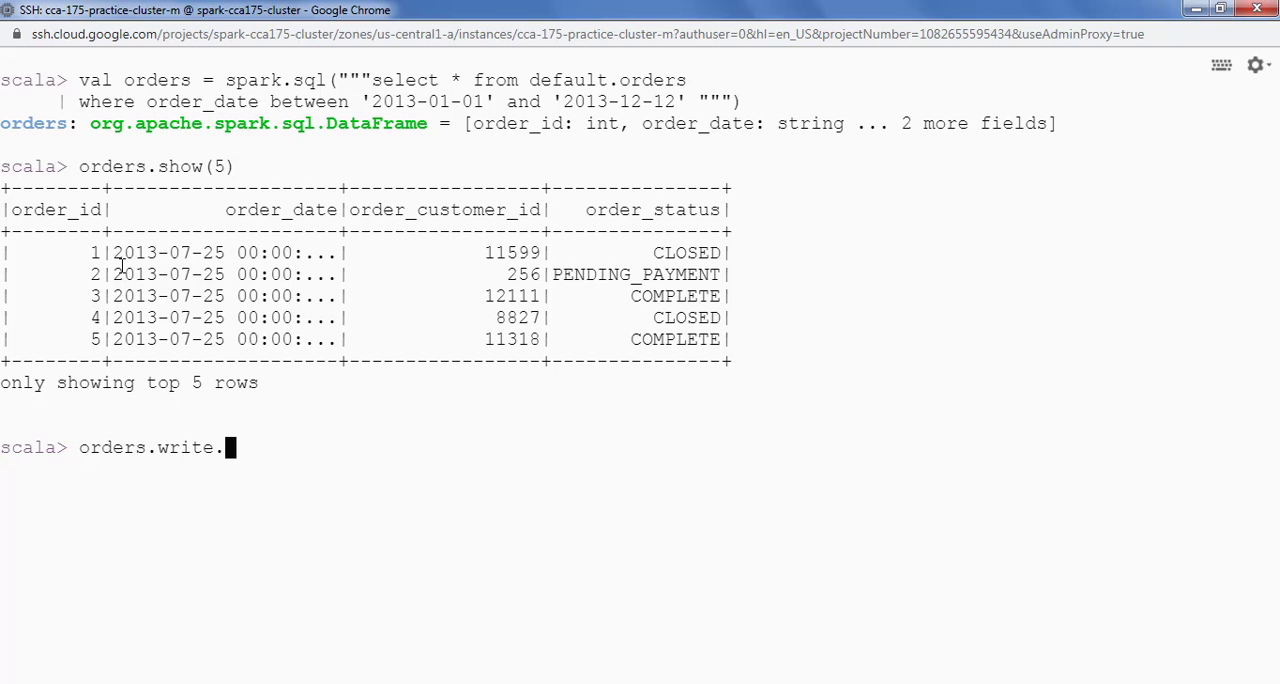
type("option()")
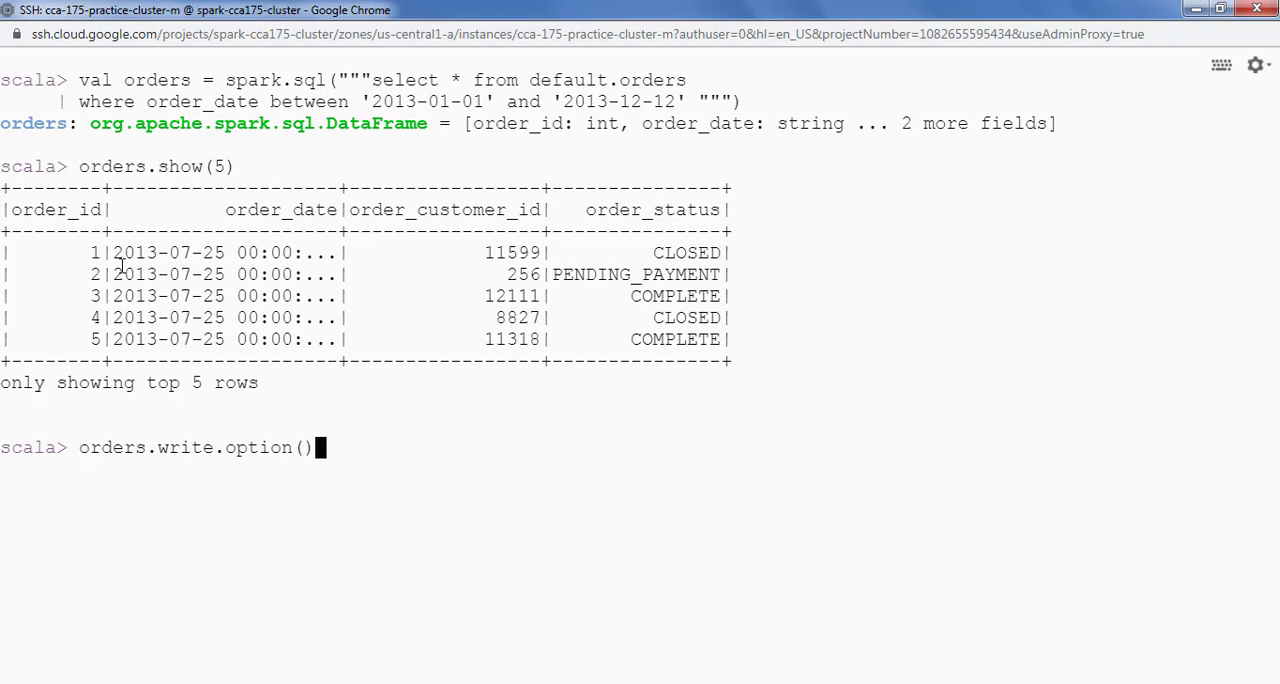
type("\"compr")
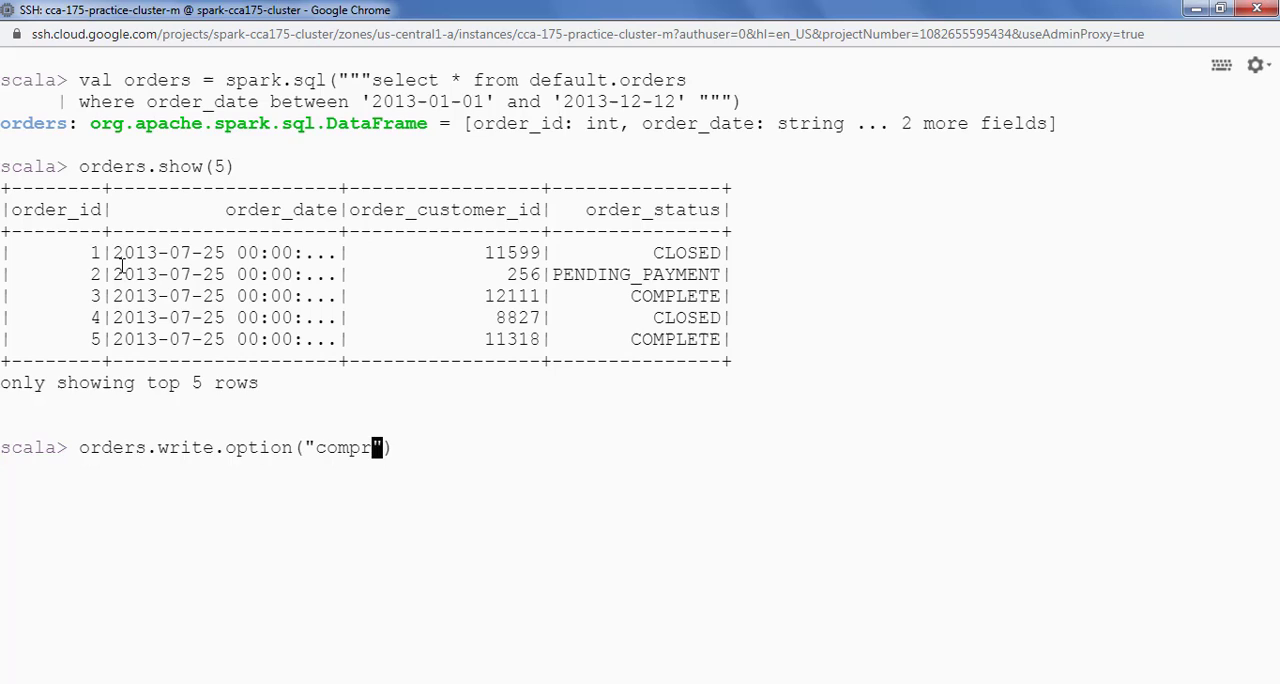
type("ession\",")
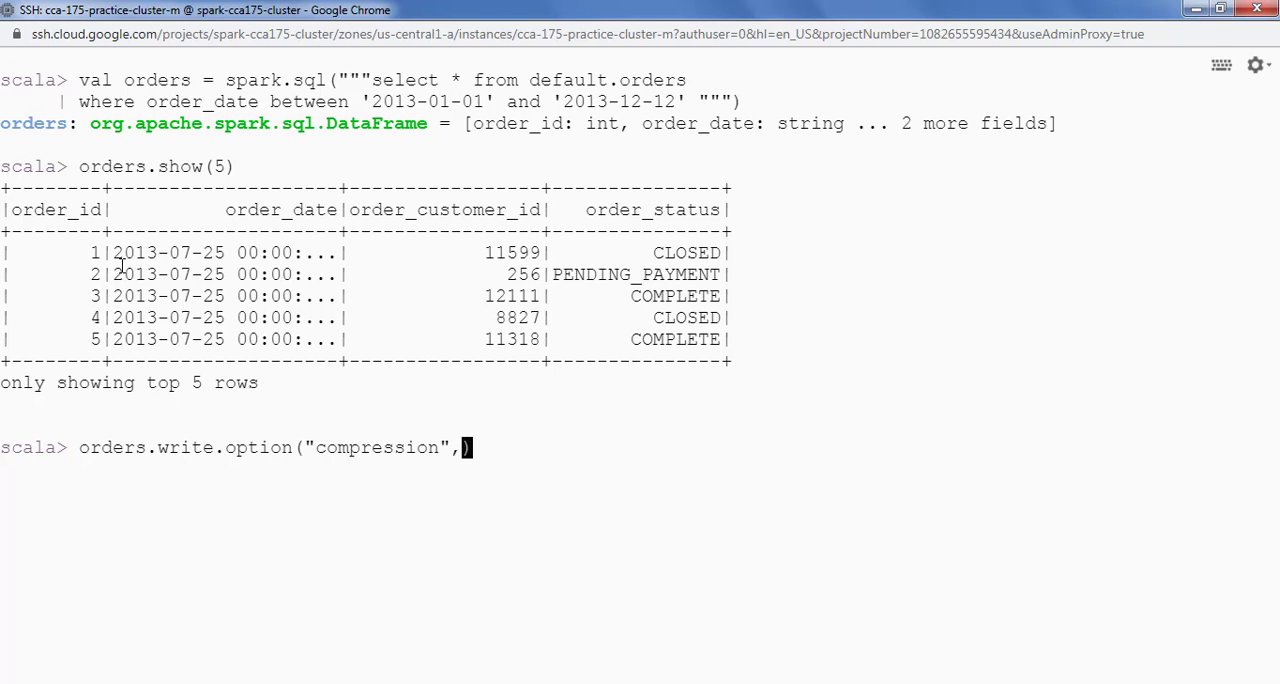
type("\"gz")
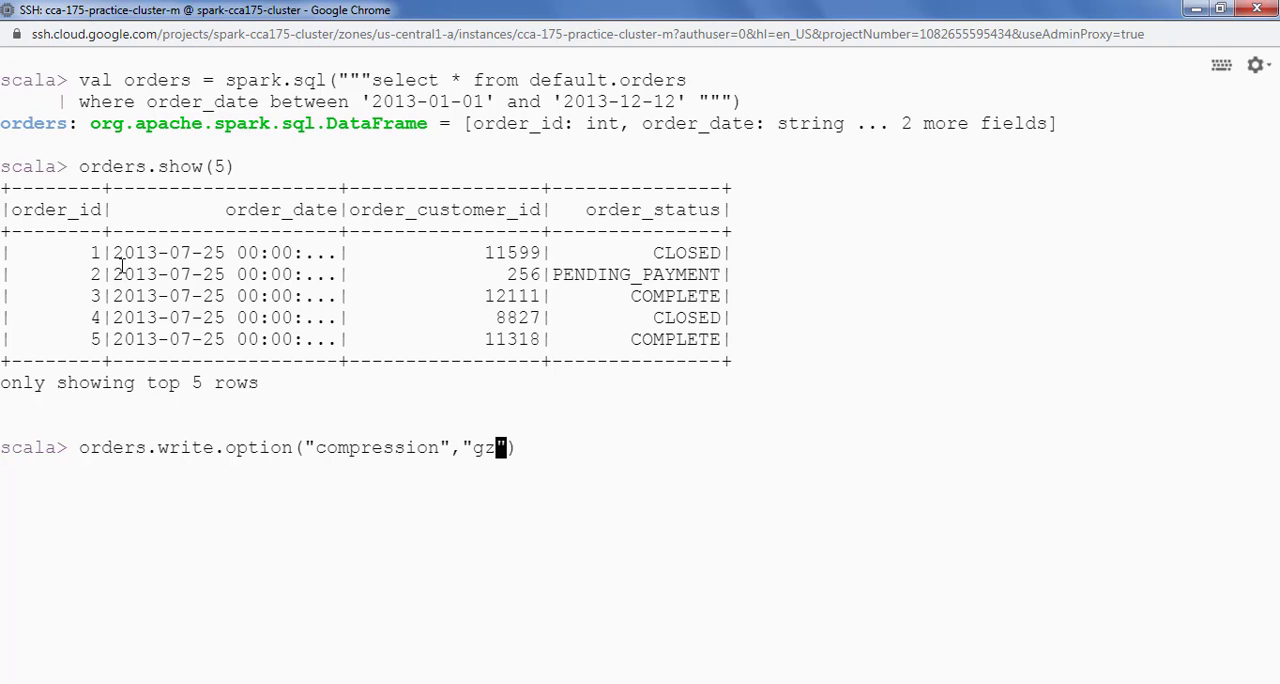
type("ip).")
type("pa")
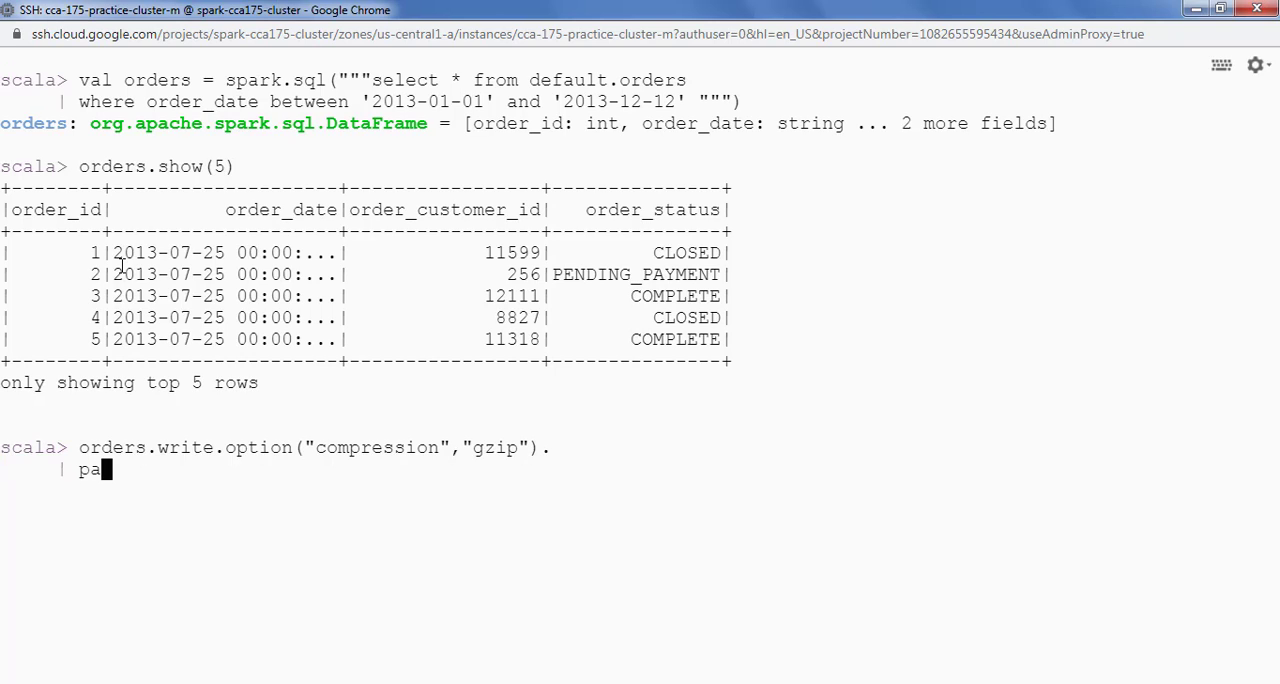
Write the parquet output to /user/spark/dataset/result/scenario6/solution.
type("rquet(")
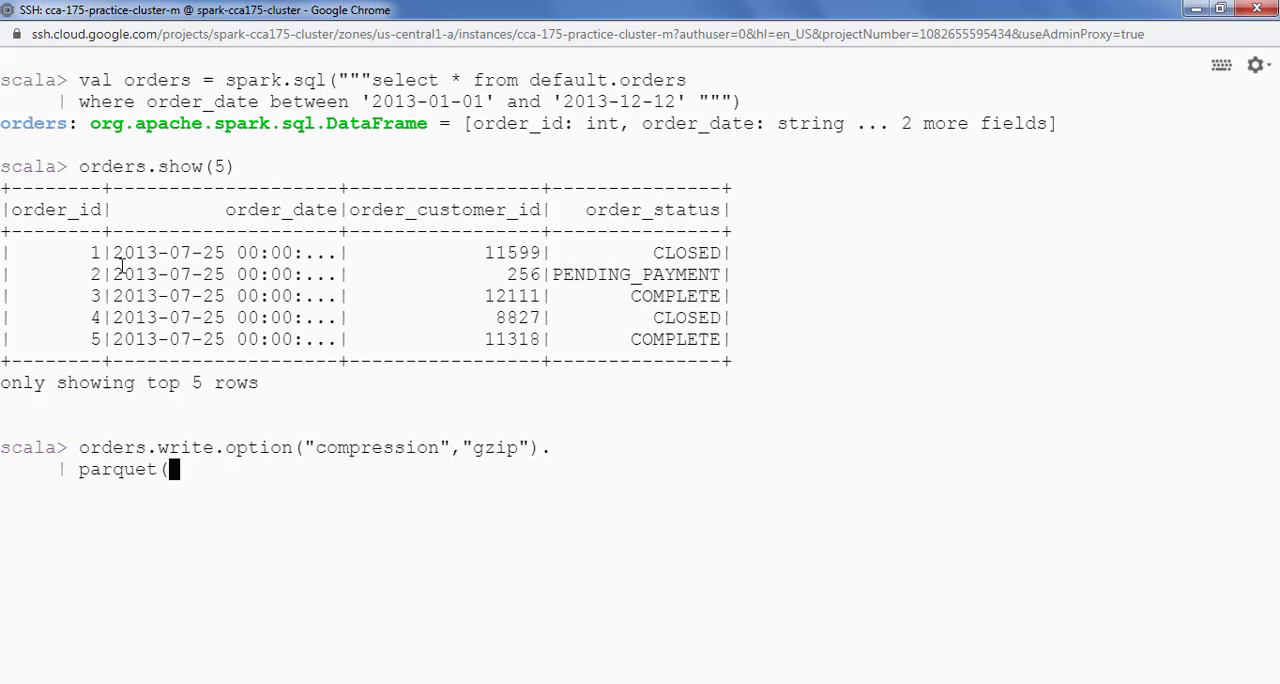
type("\"\"")
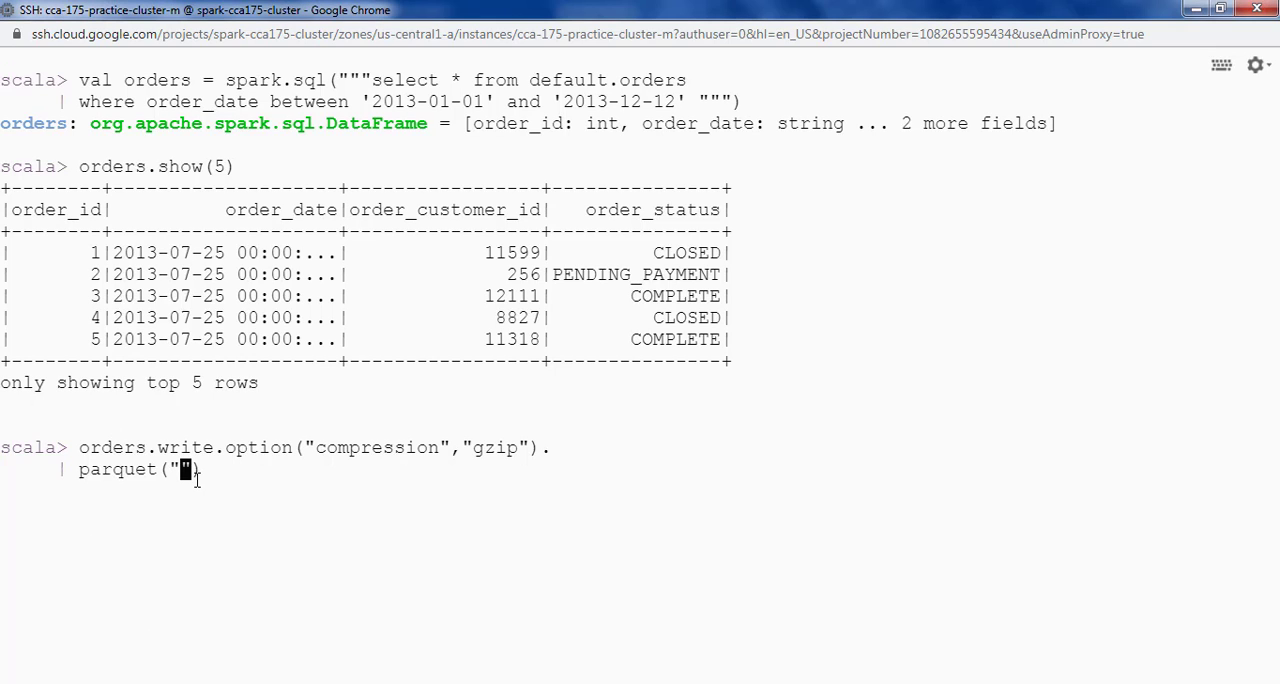
type("/user/spark/dataset/result/scenario6/solution")
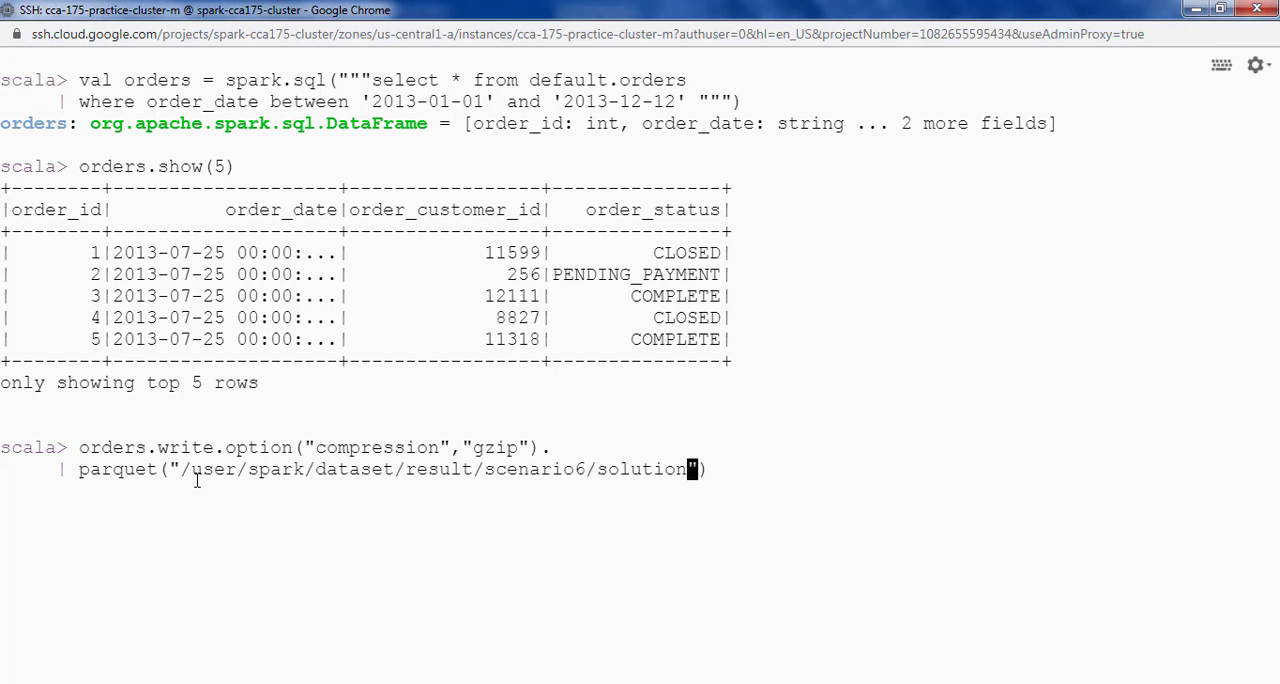
key("Return")
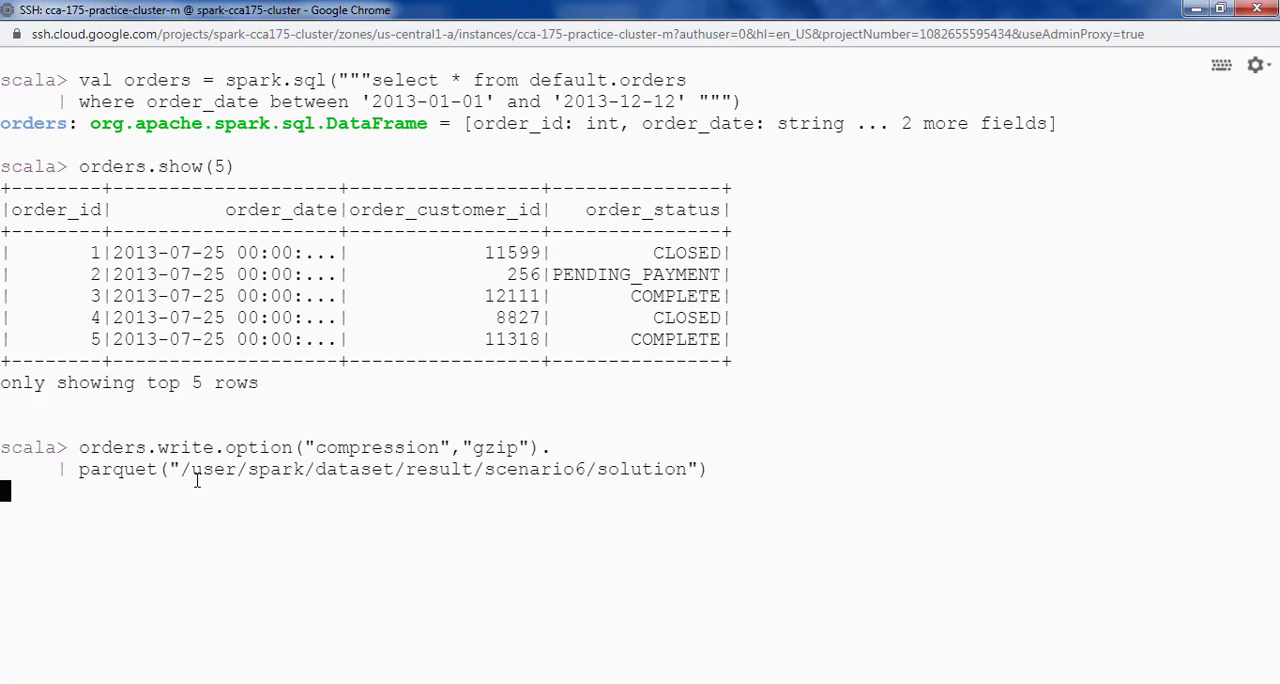
key("Return")
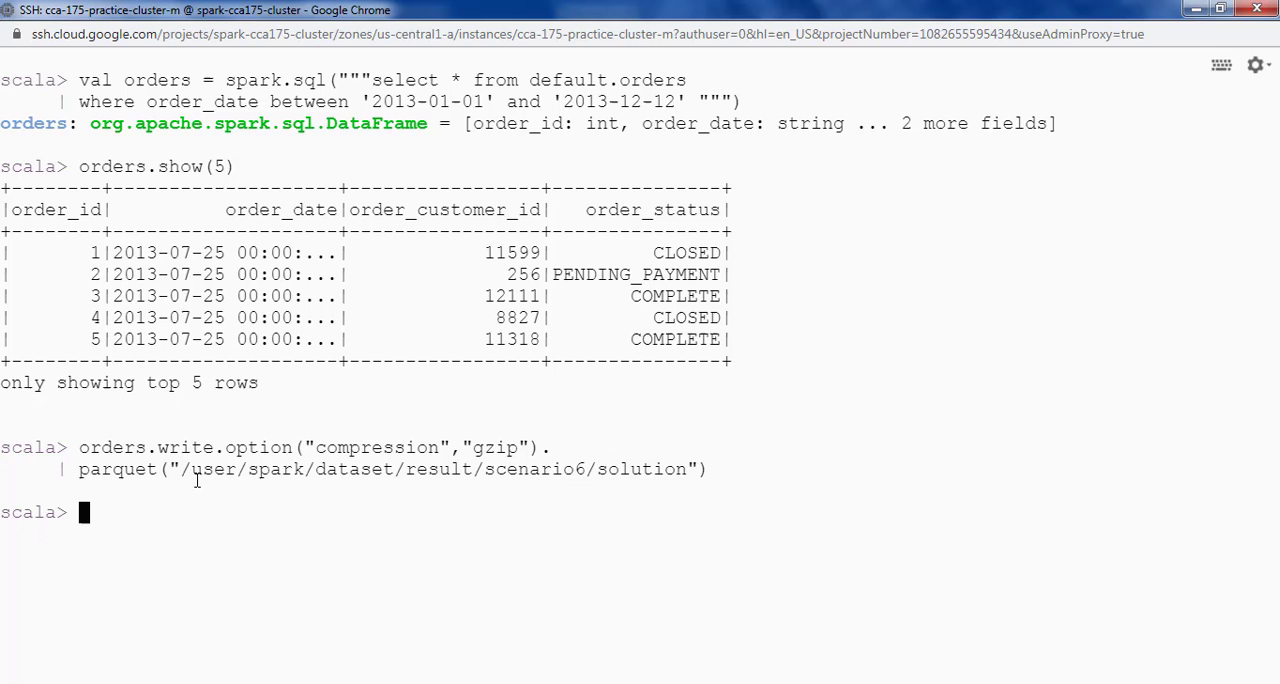
Run hdfs dfs -ls /user/spark/dataset/result/scenario6/solution to list the written part files.
double_click(430, 469)
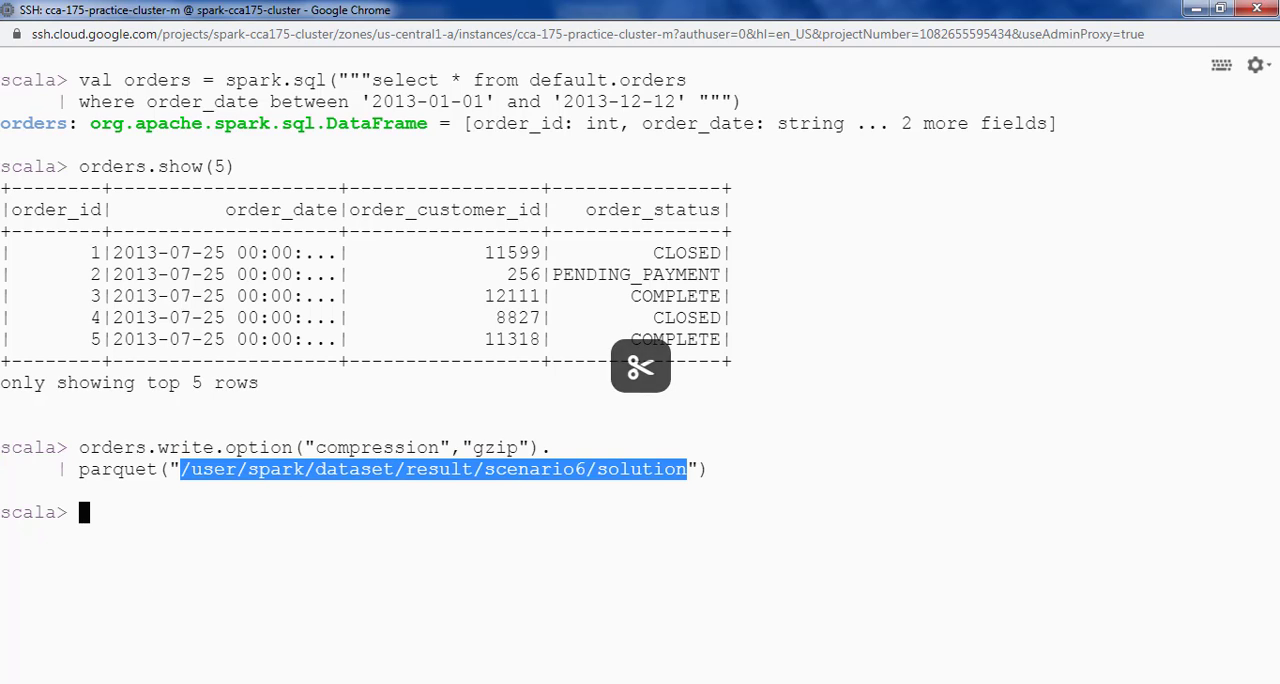
type("hdfs dfs")
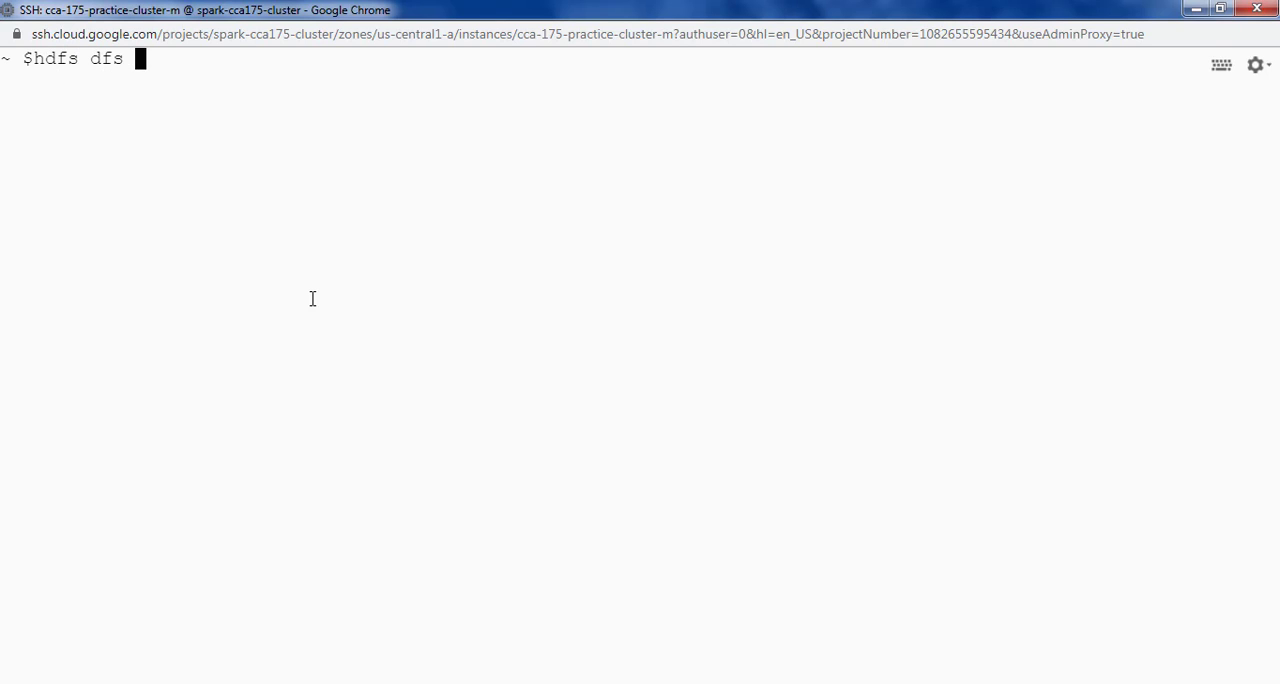
type("-ls /user/spark/dataset/result/scenario6/solution")
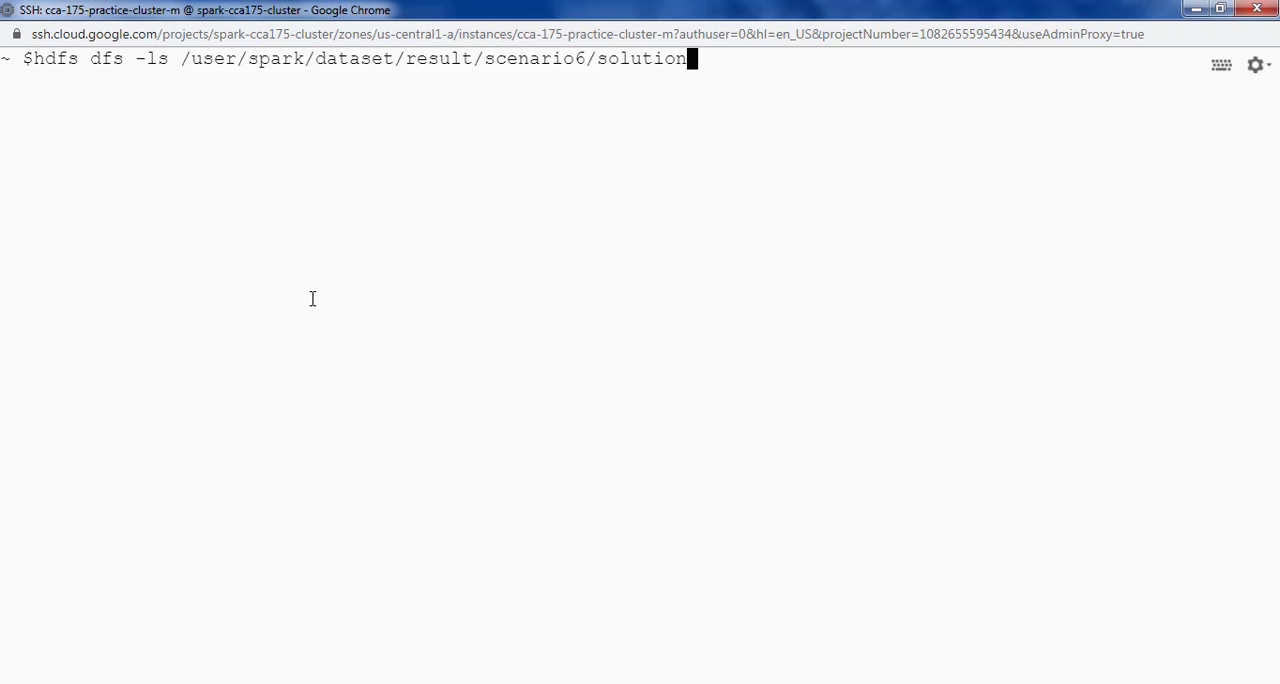
key("Return")
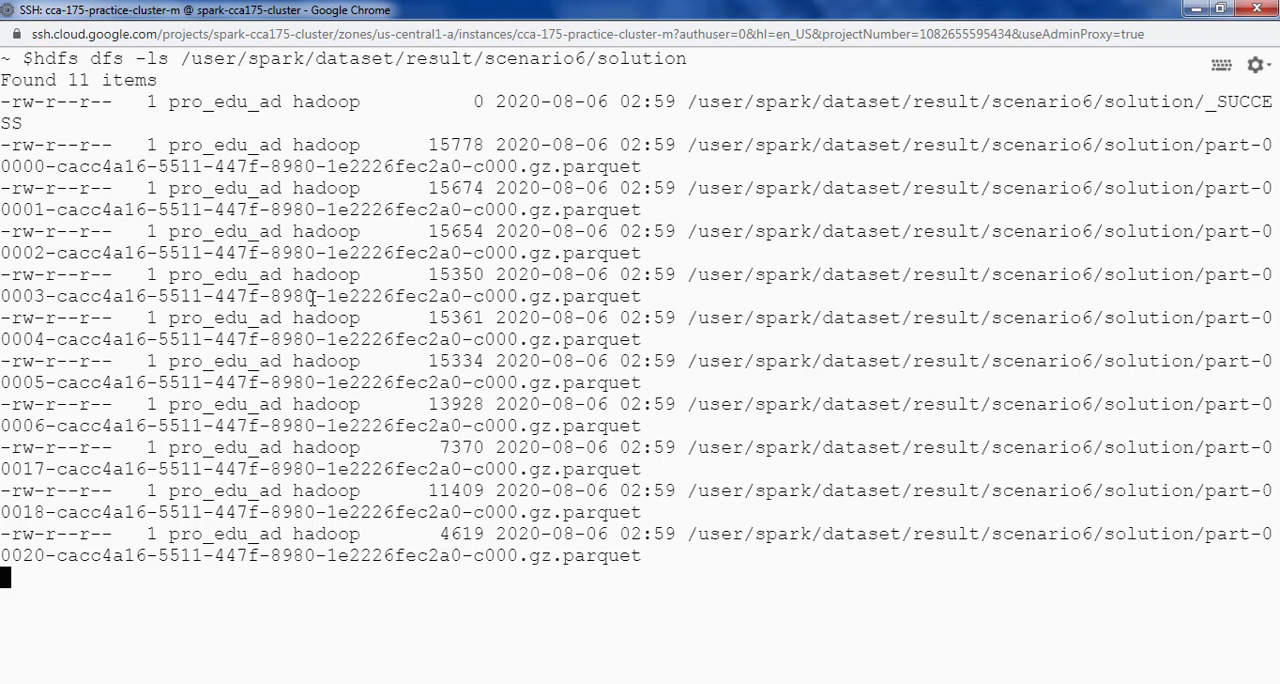
key("Return")
type("hadoop")
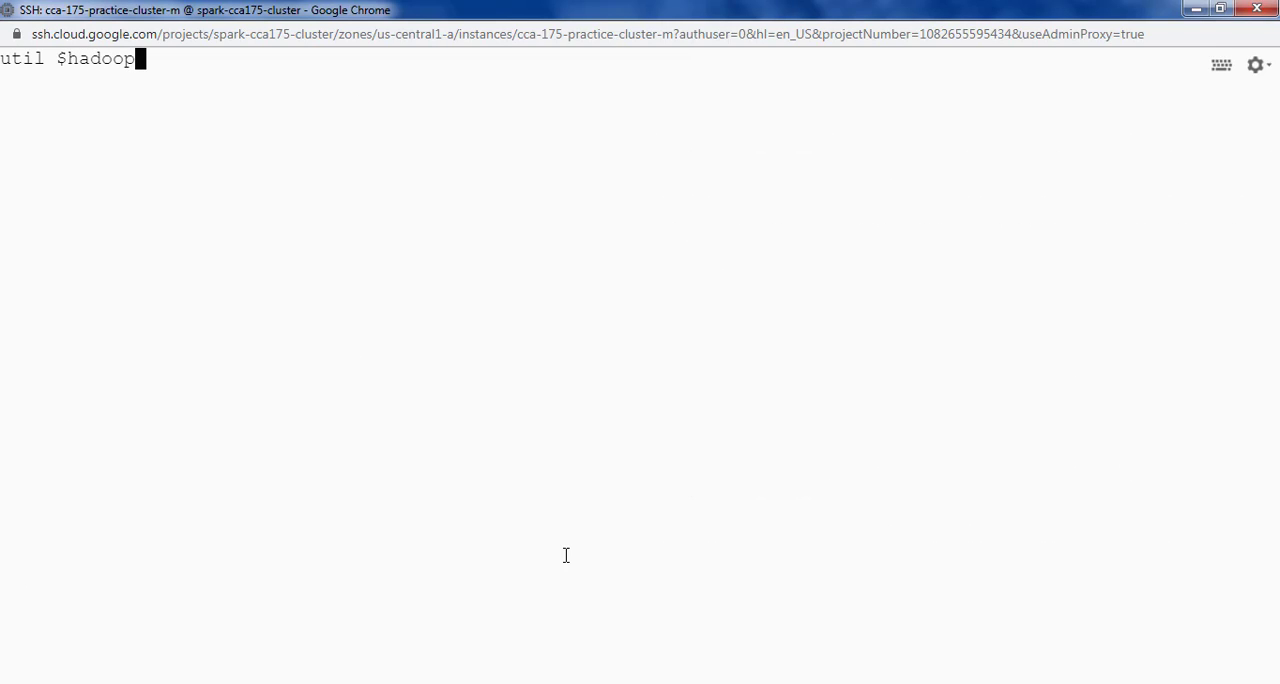
Run hadoop jar parquet-tools-1.9.0.jar cat --json on the part-00020 gz.parquet file.
type("jar parquet-tools-1.9.0.jar")
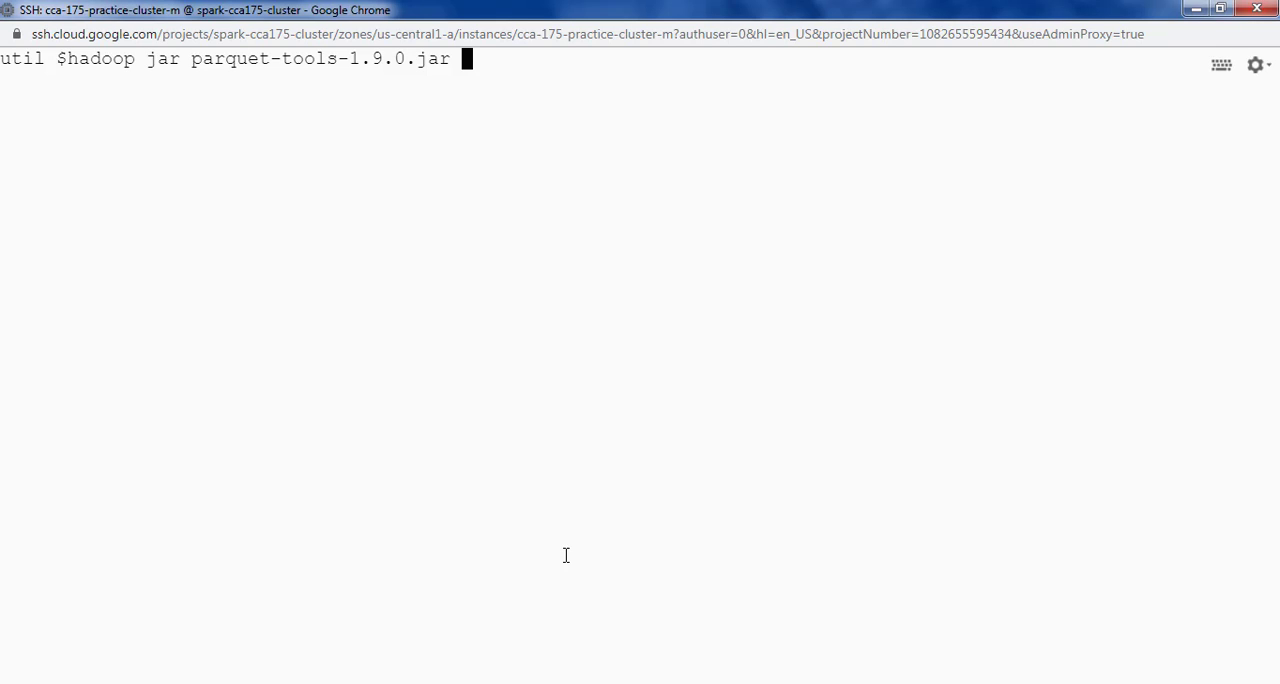
type("c")
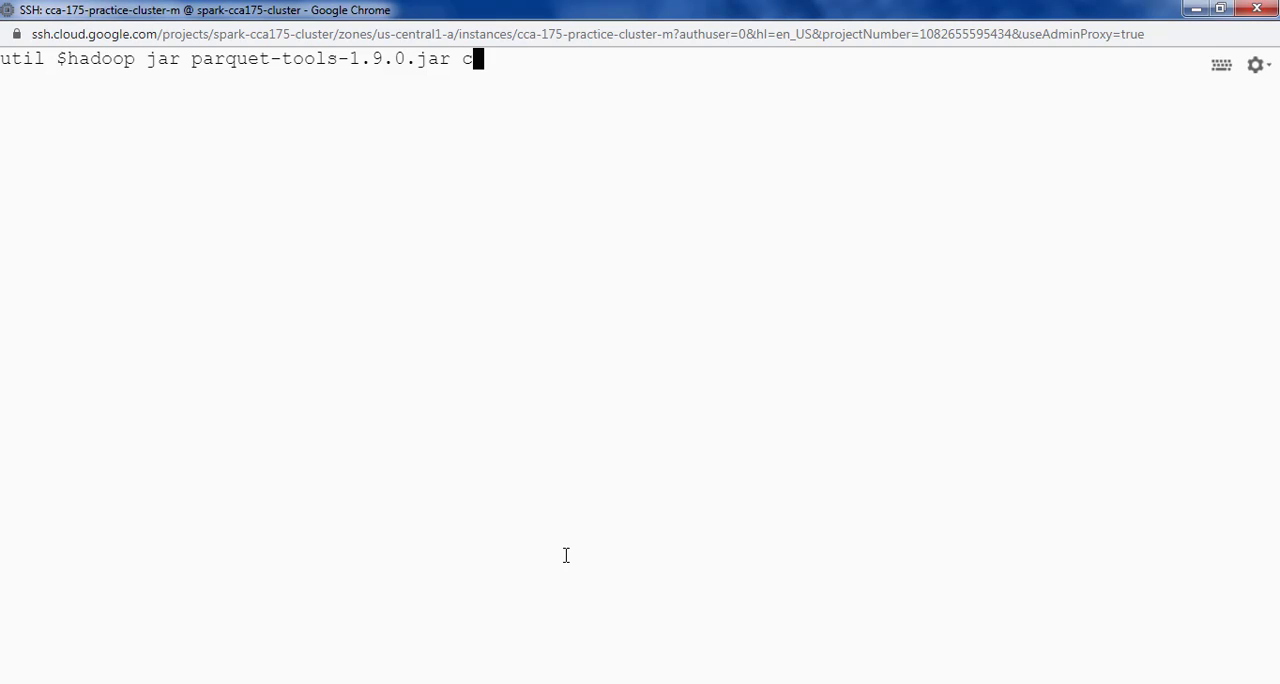
type("at --json")
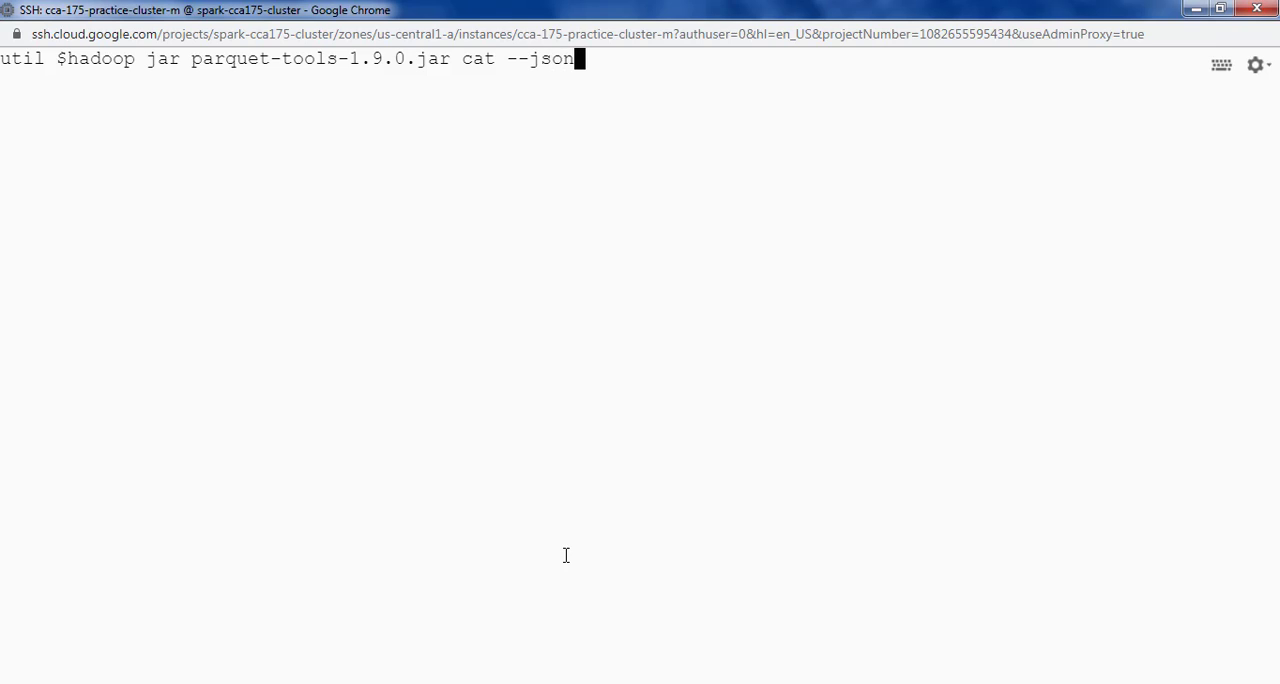
type("/user/spark/dataset/result/scenario6/solution/part-00020-cacc4a16-5511-447f-8980-1e2226fec2a0-c000.gz.parquet")
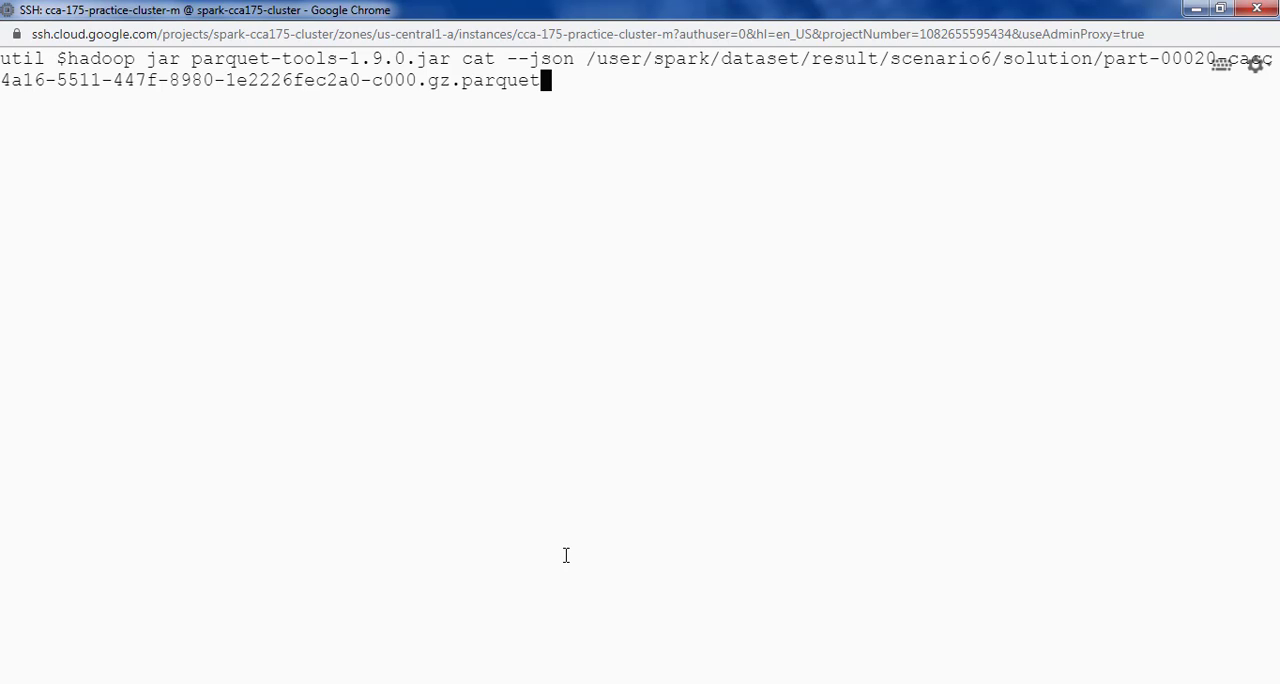
key("Return")
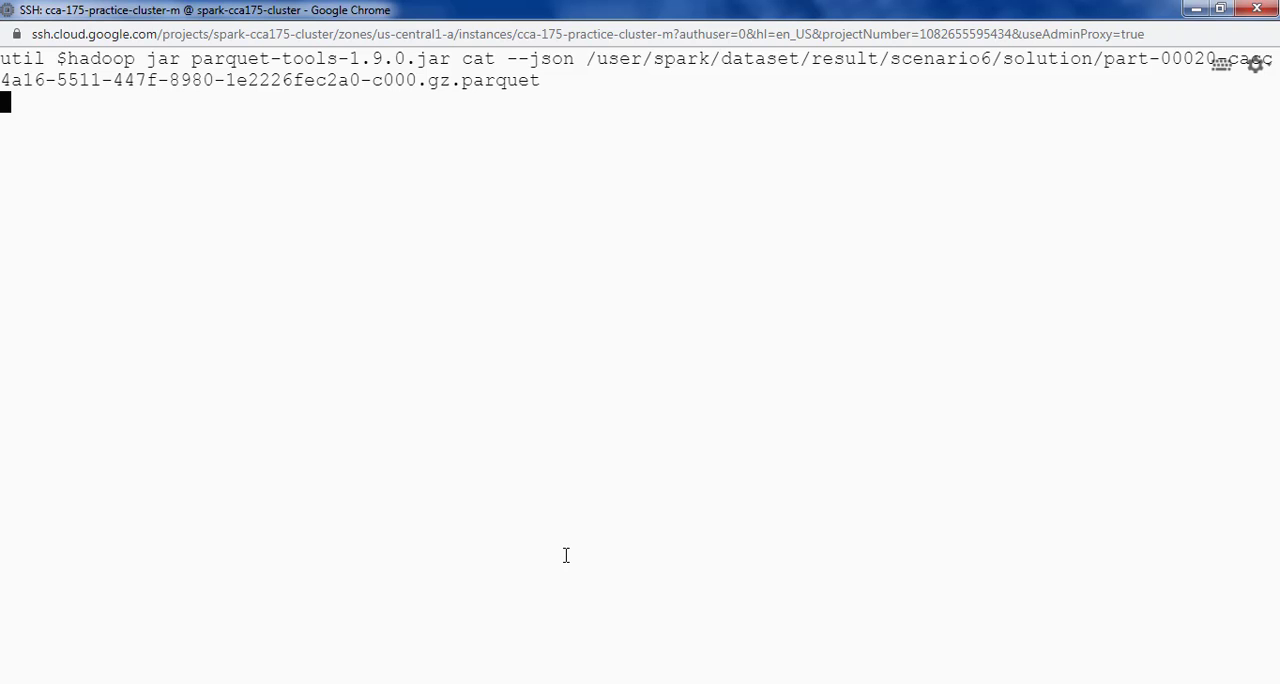
key("Return")
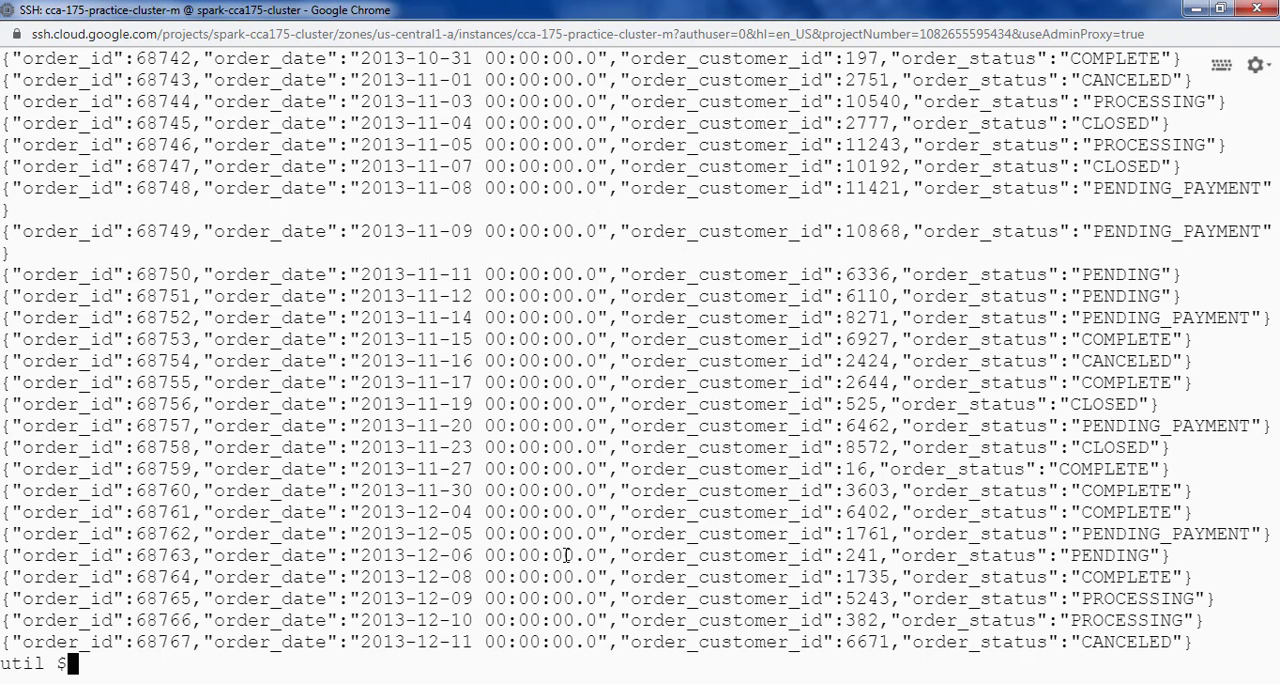
mouse_move(585, 405)
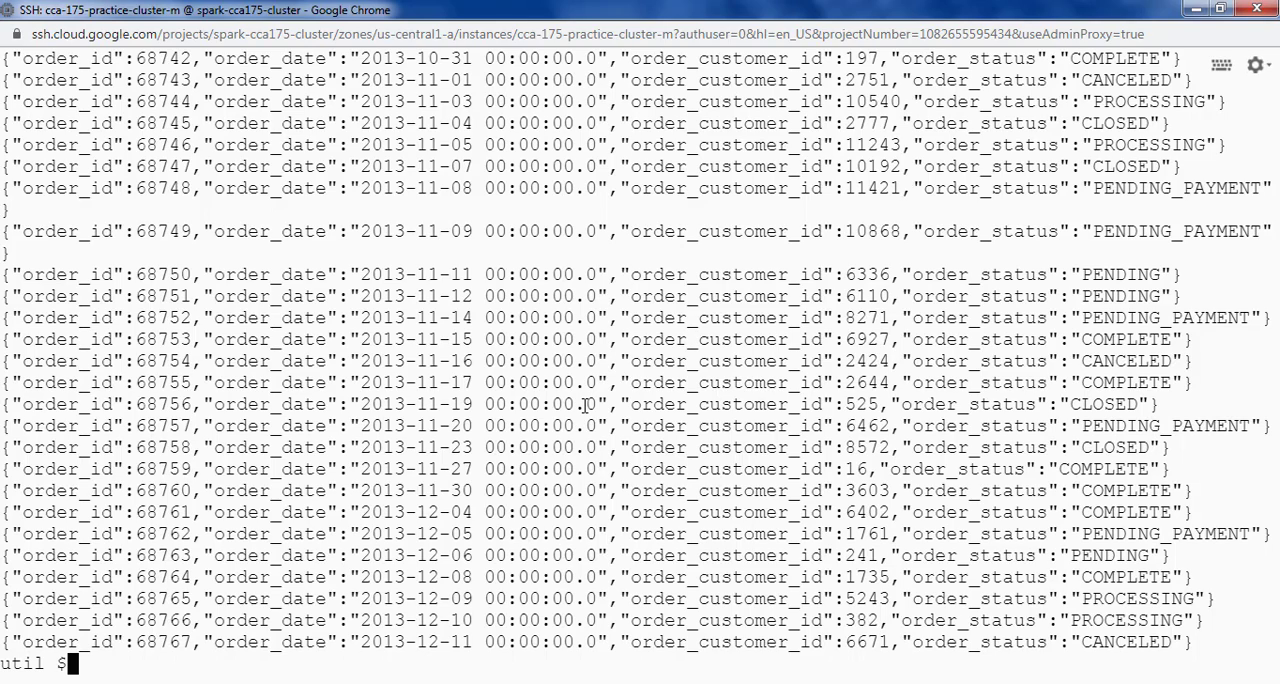